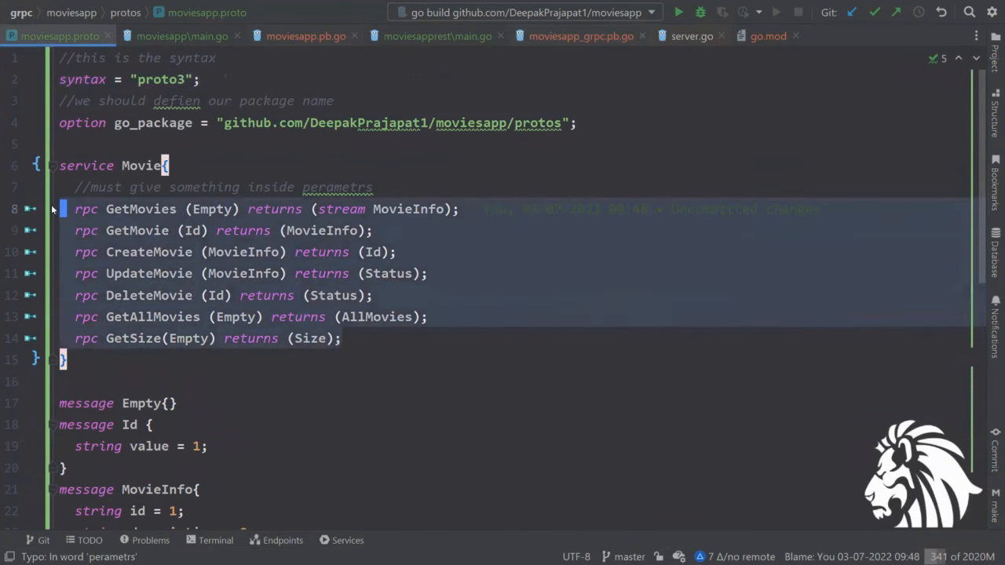
mouse_move(451, 296)
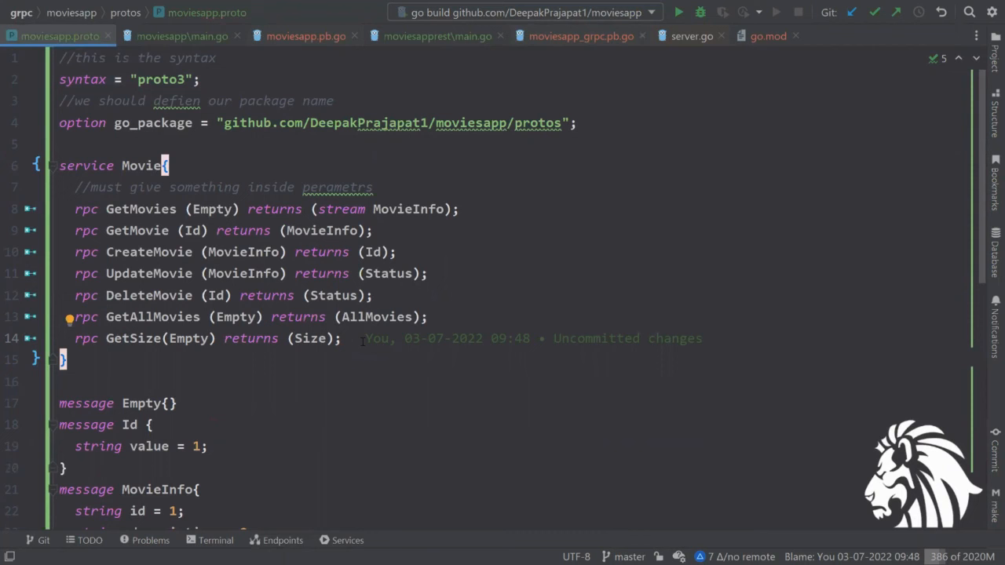
- Run protoc with Go and gRPC outputs, paths=source_relative, on protos/moviesapp.proto
drag(75, 208, 340, 338)
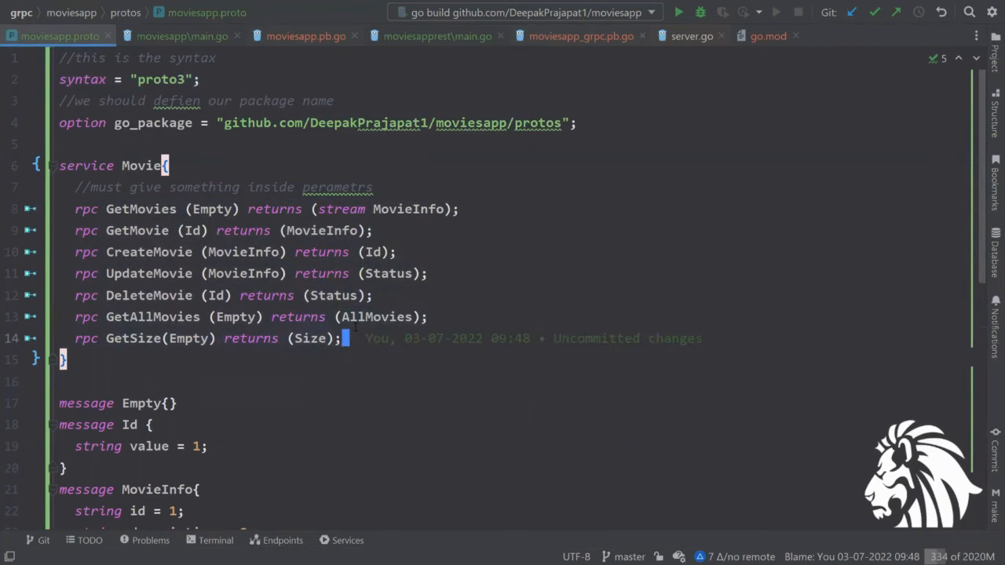
scroll(down, 3)
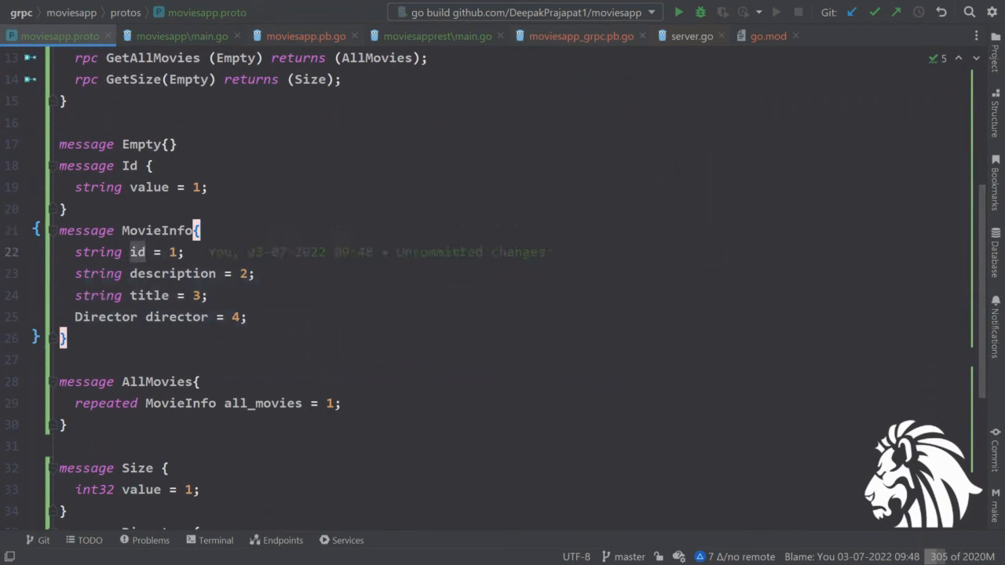
double_click(138, 251)
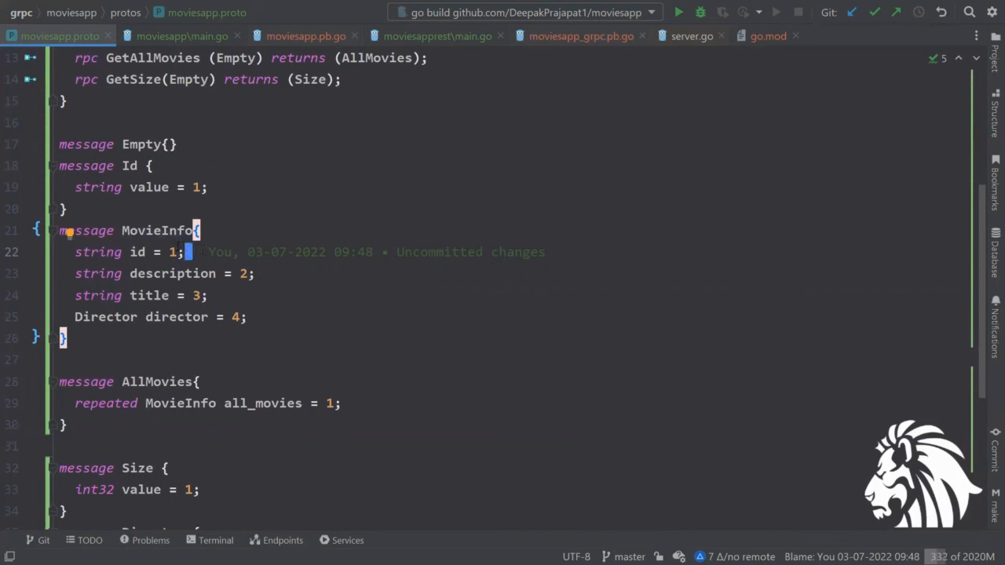
click(137, 252)
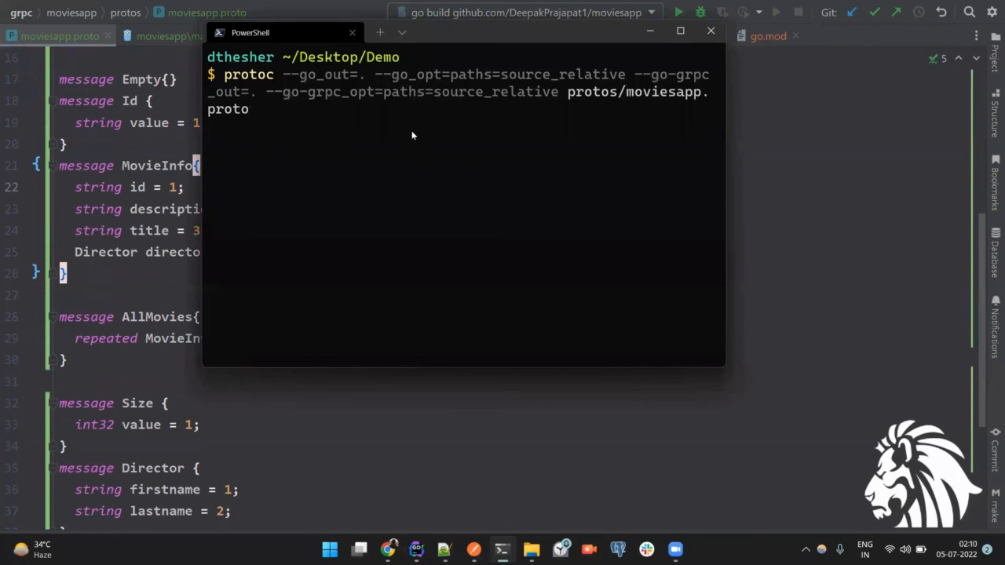
mouse_move(281, 75)
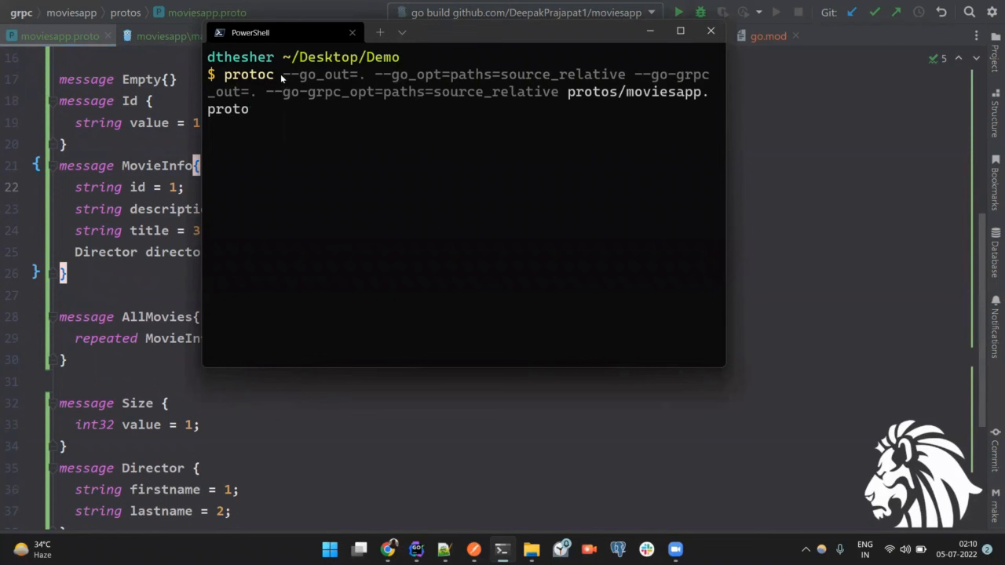
mouse_move(328, 110)
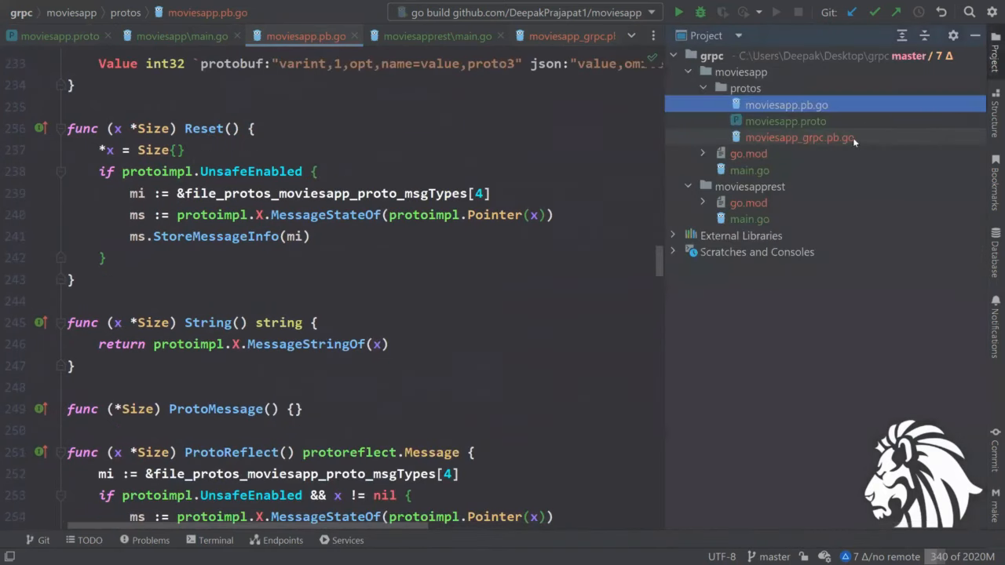
- Open moviesapp_grpc.pb.go and toggle the moviesapp and moviesapprest project folders
click(799, 138)
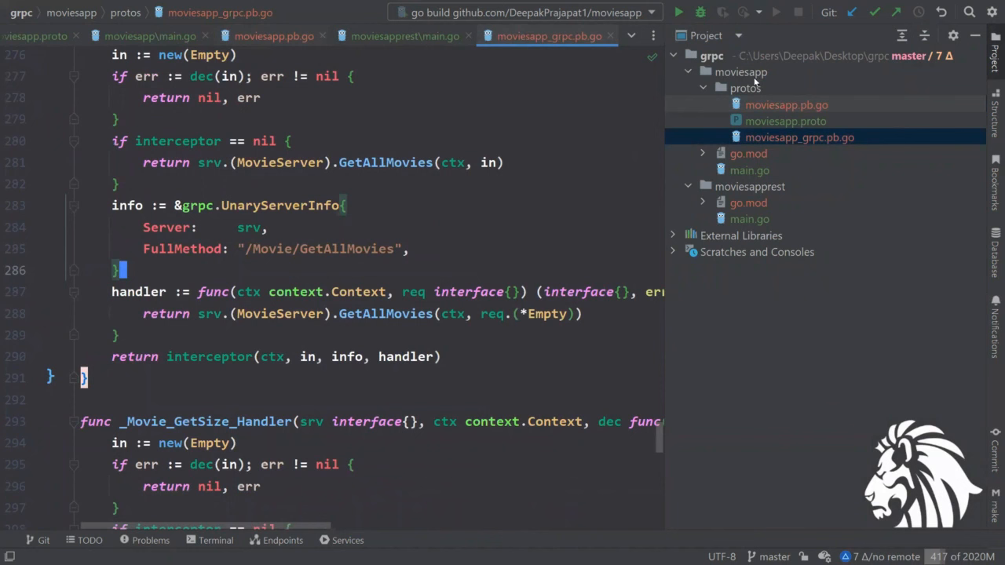
click(744, 88)
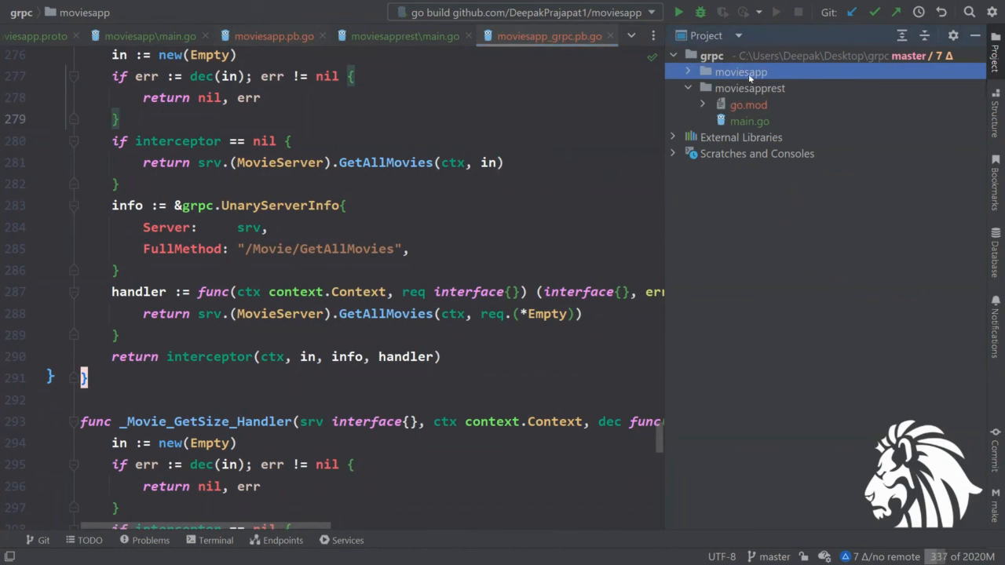
click(748, 88)
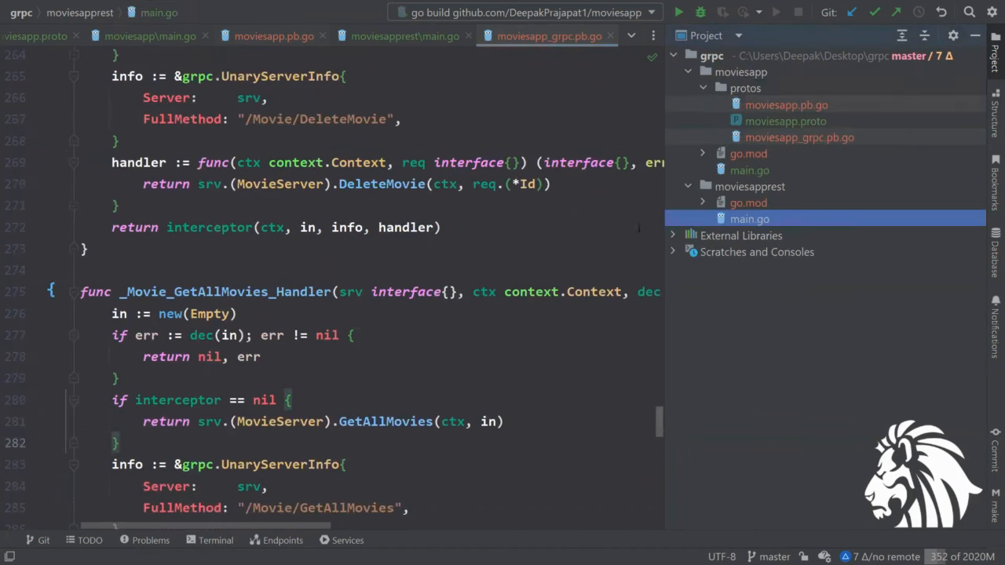
click(688, 186)
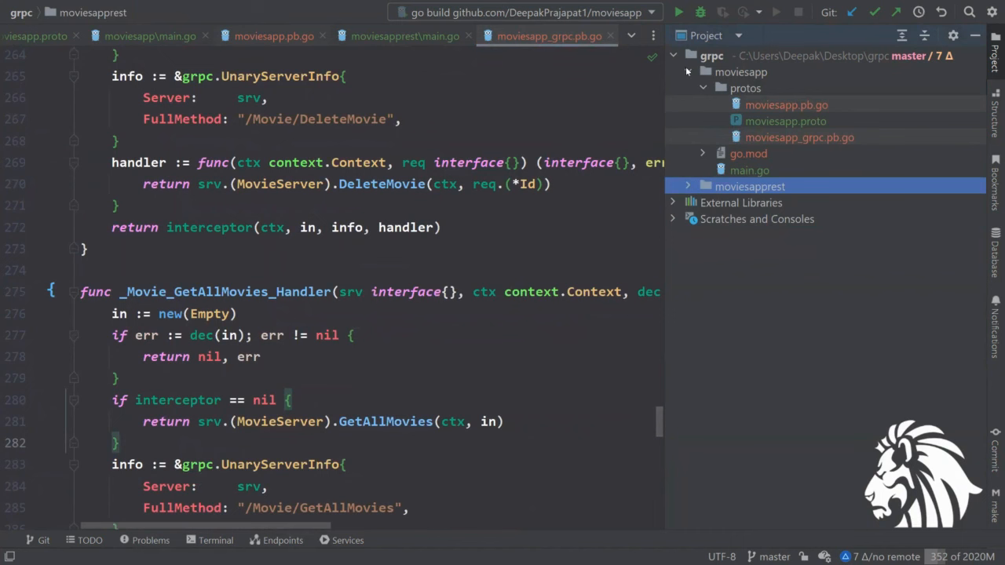
click(799, 138)
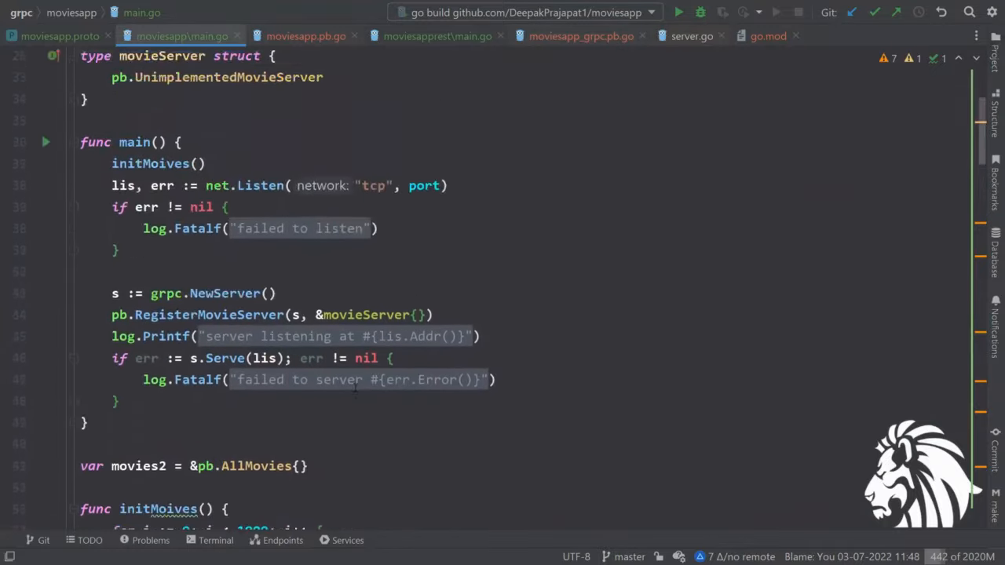
- Scroll through main.go down to the MovieInfo struct and REST server code
scroll(down, 3)
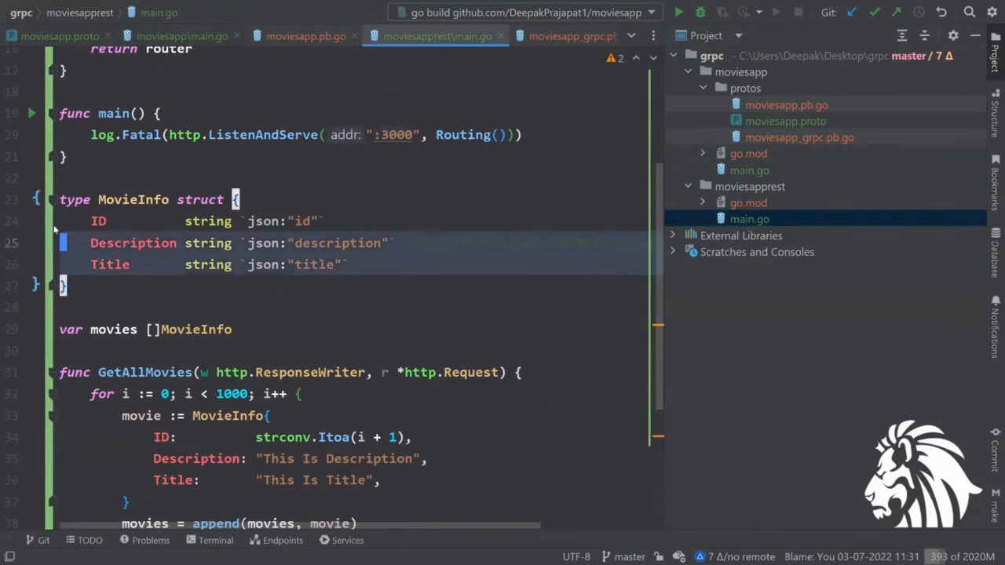
scroll(down, 3)
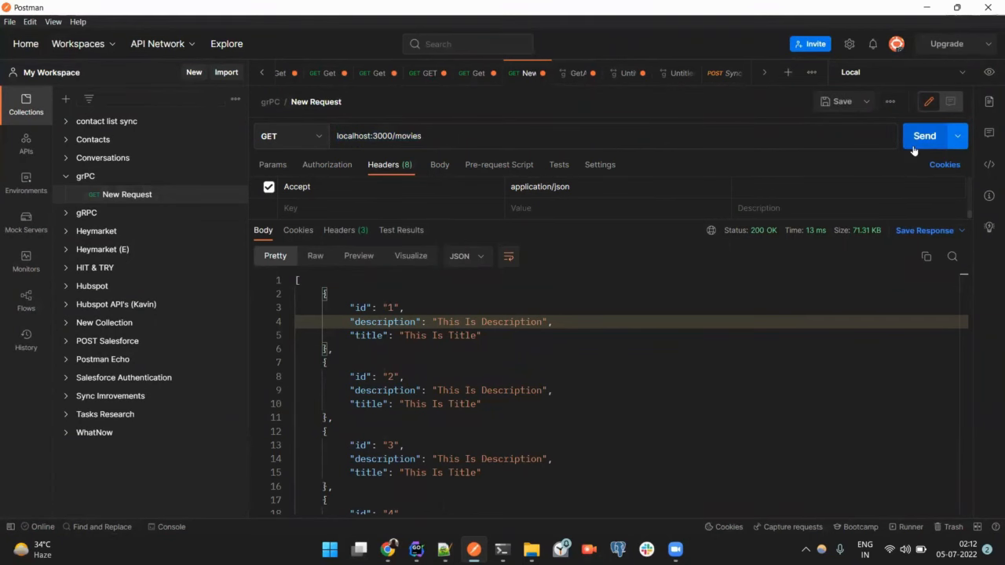
- Resend GET localhost:3000/movies in Postman and inspect the JSON movie list
click(923, 136)
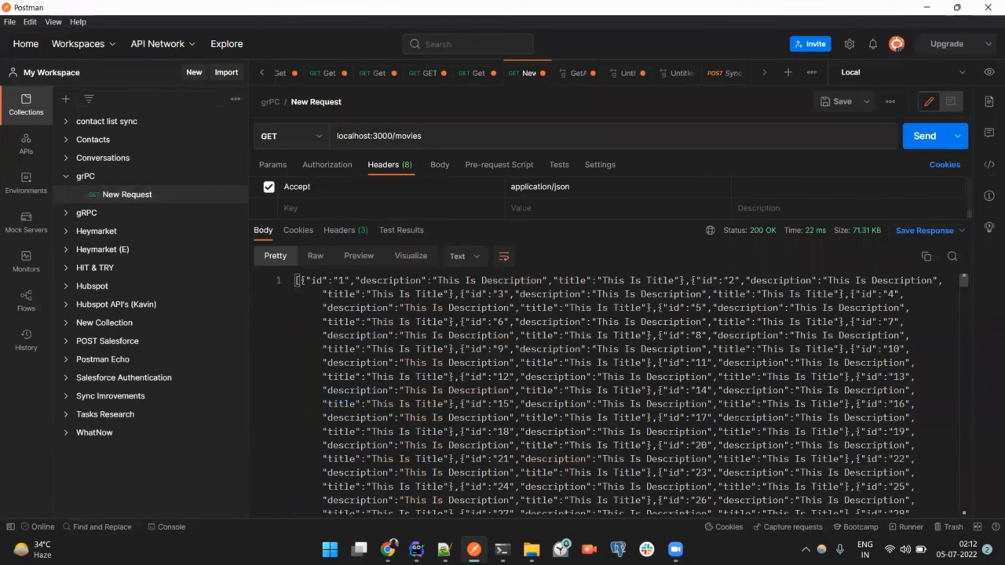
click(463, 256)
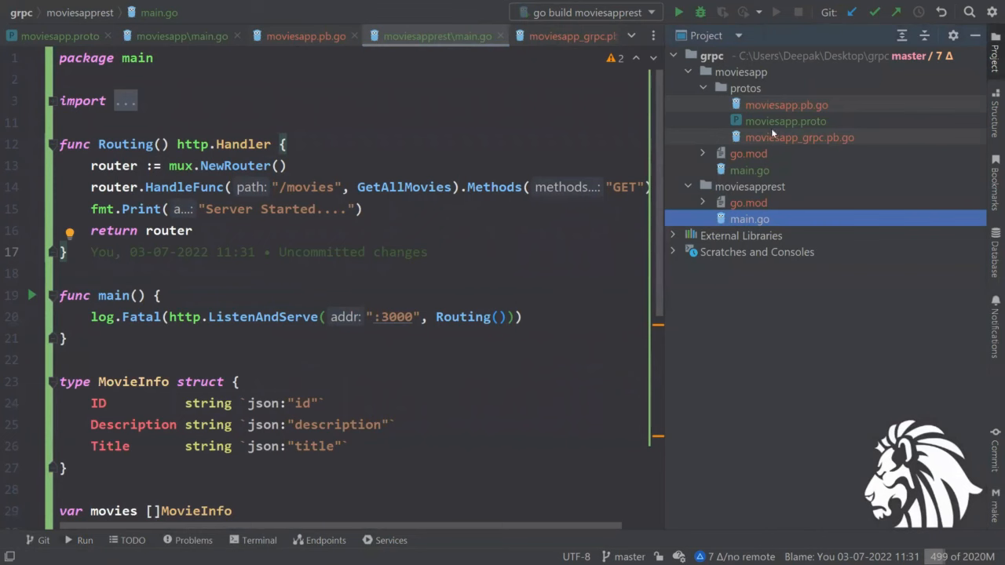
- Reopen moviesapp/main.go in GoLand, then switch back to the Postman window
click(749, 171)
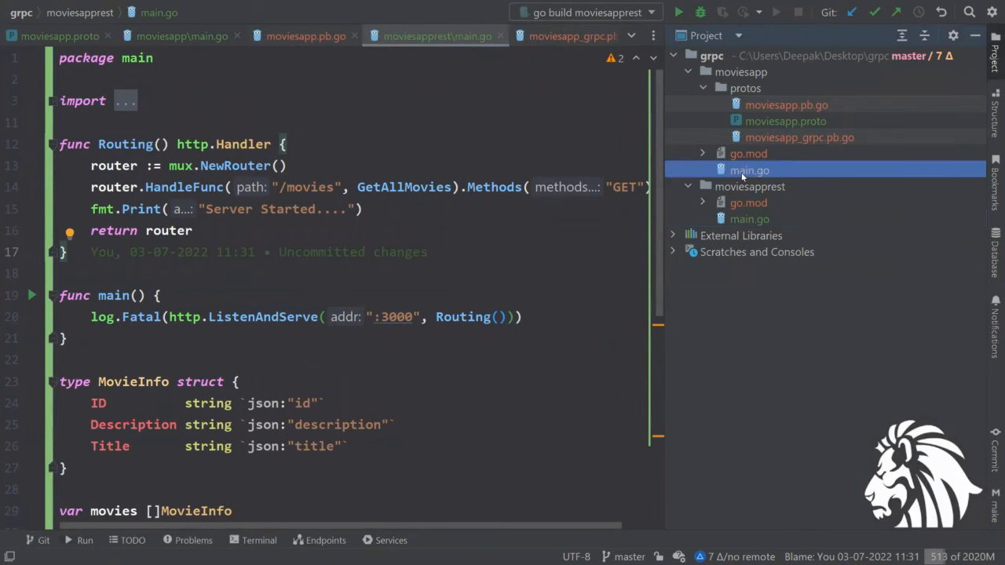
click(182, 36)
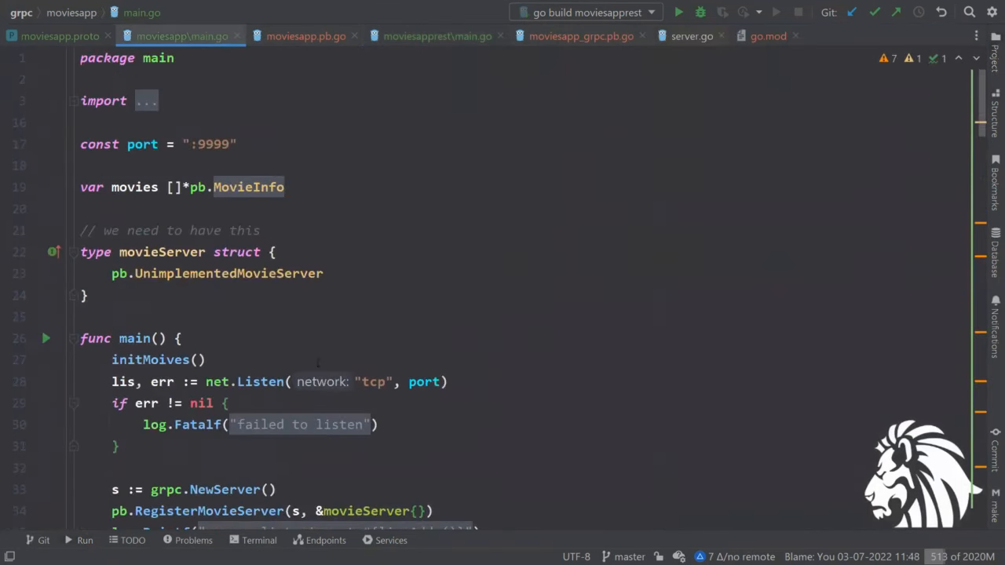
click(678, 12)
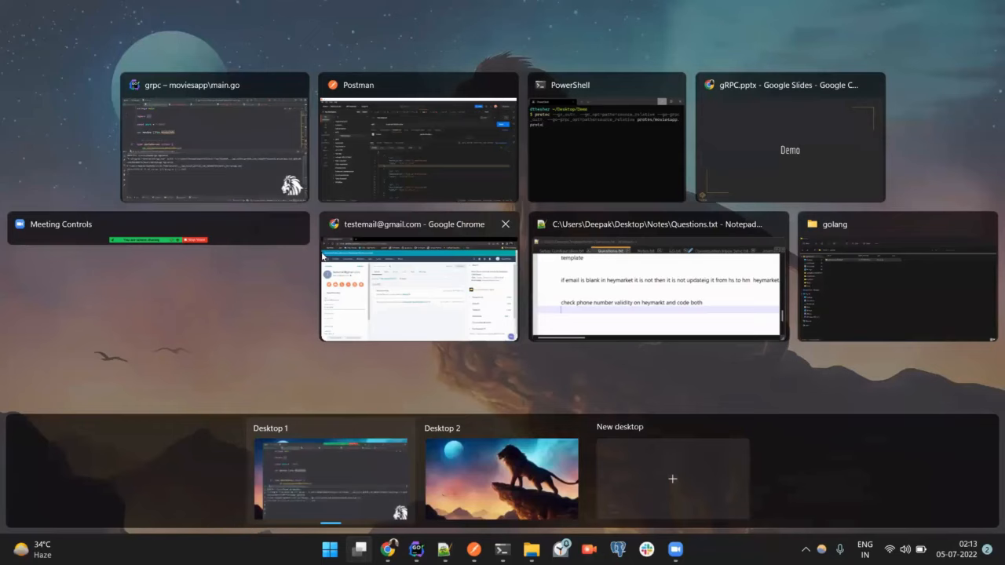
click(418, 137)
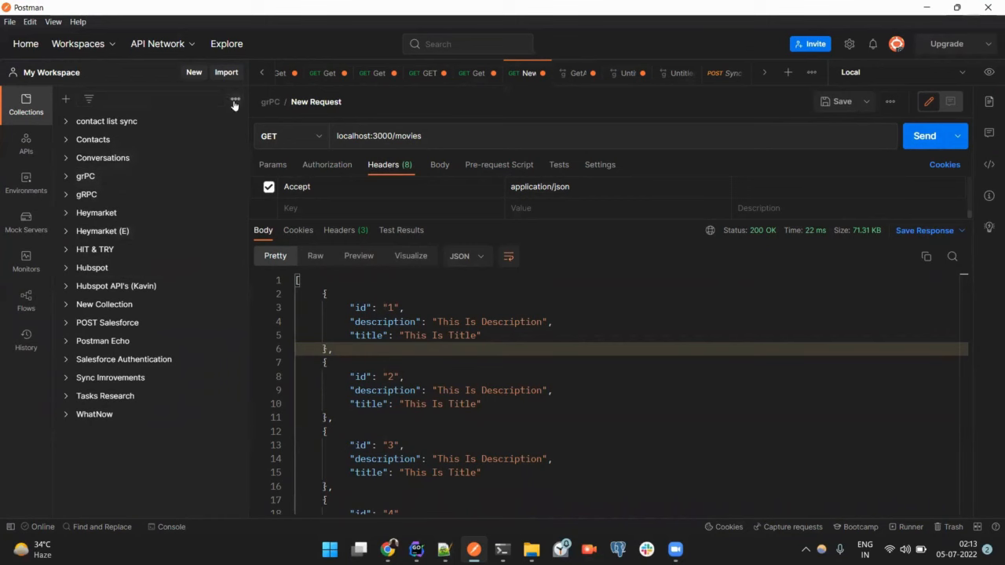
- Create a new gRPC request and begin importing a protobuf definition from a local file
click(194, 72)
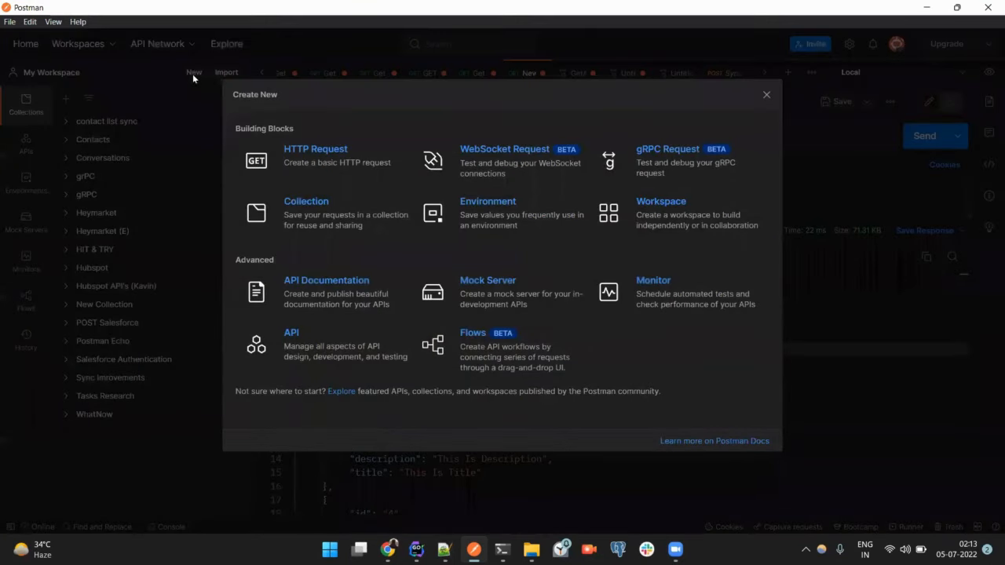
mouse_move(507, 267)
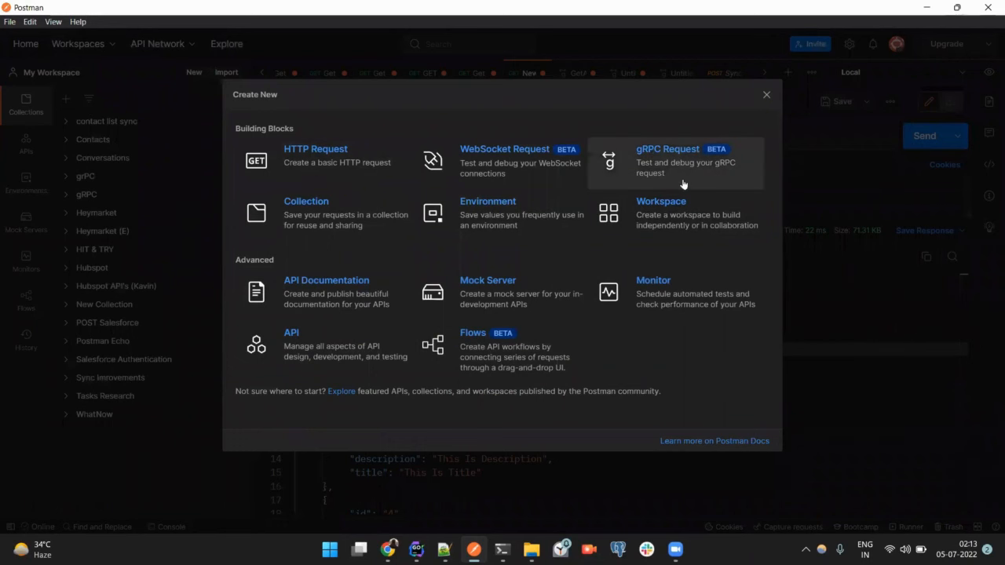
click(667, 161)
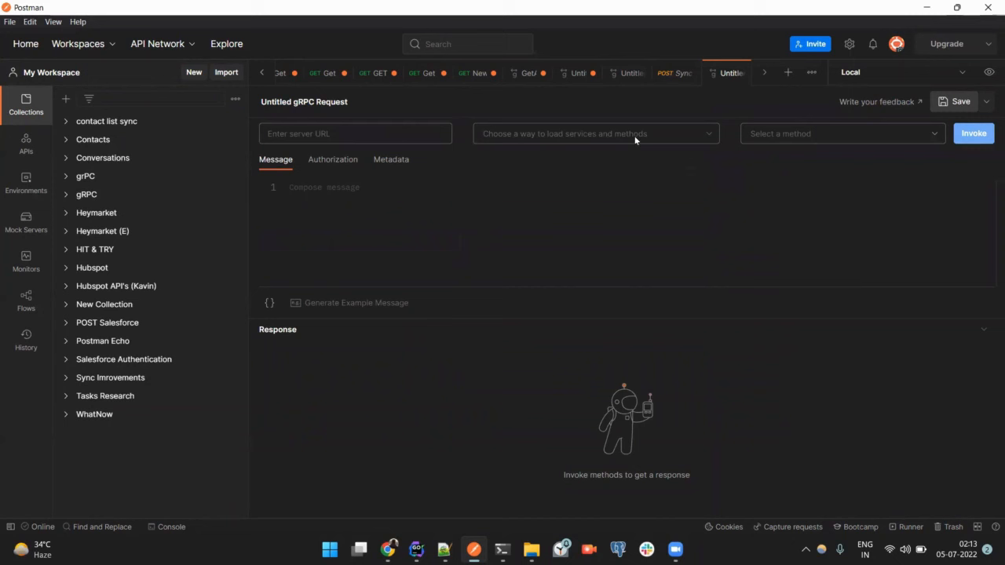
click(594, 133)
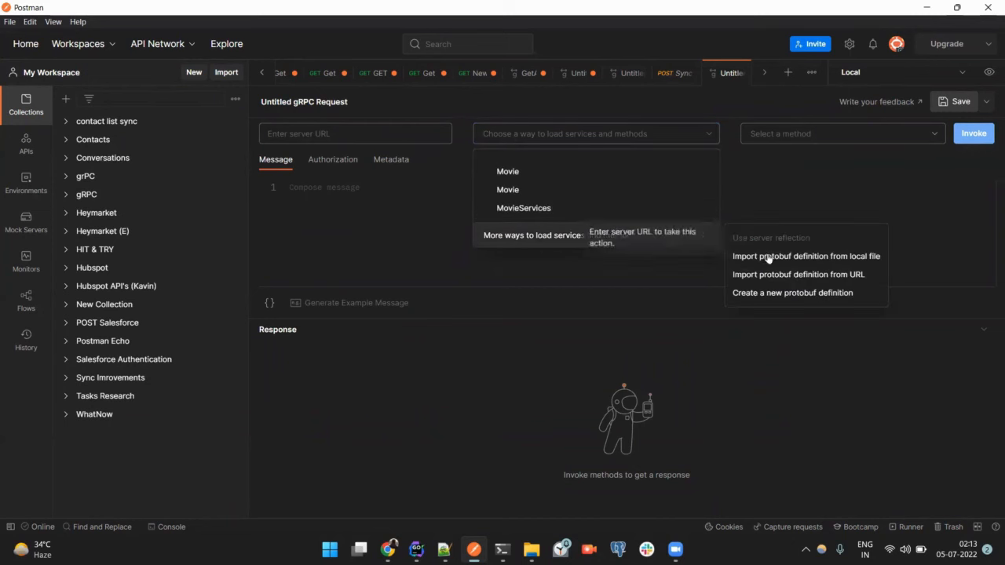
click(805, 256)
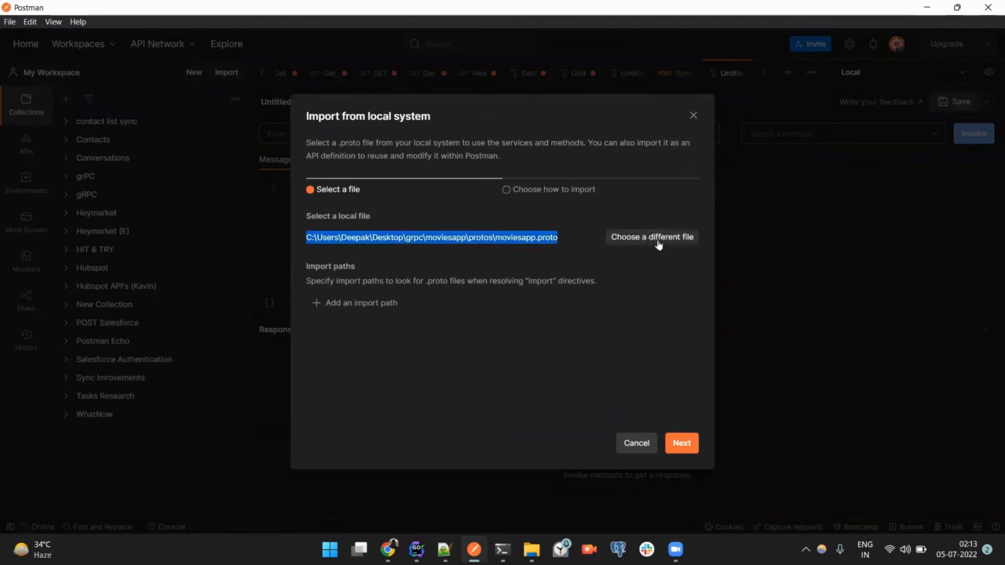
- Import moviesapp.proto as a new API definition named Movie with a version number
click(652, 237)
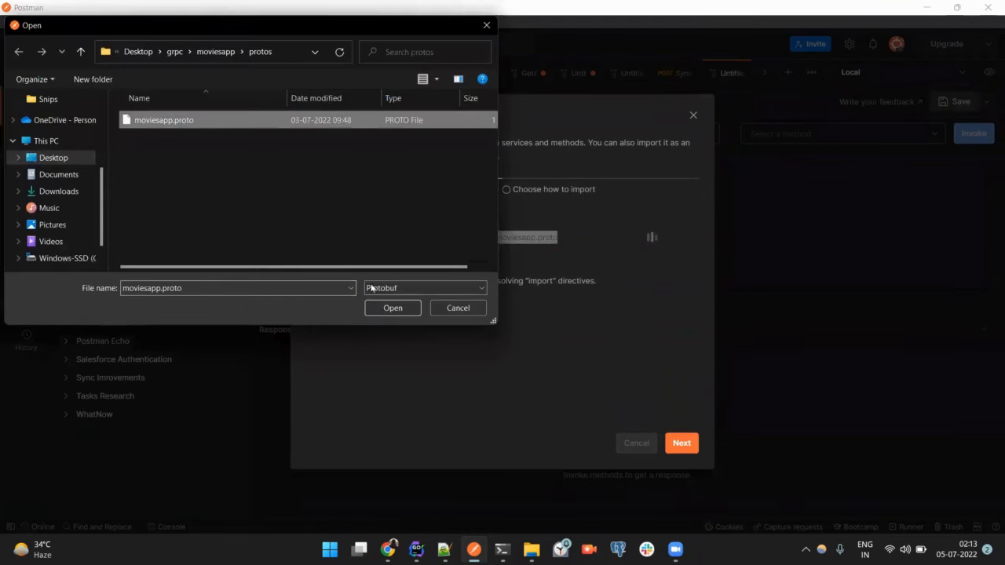
click(393, 308)
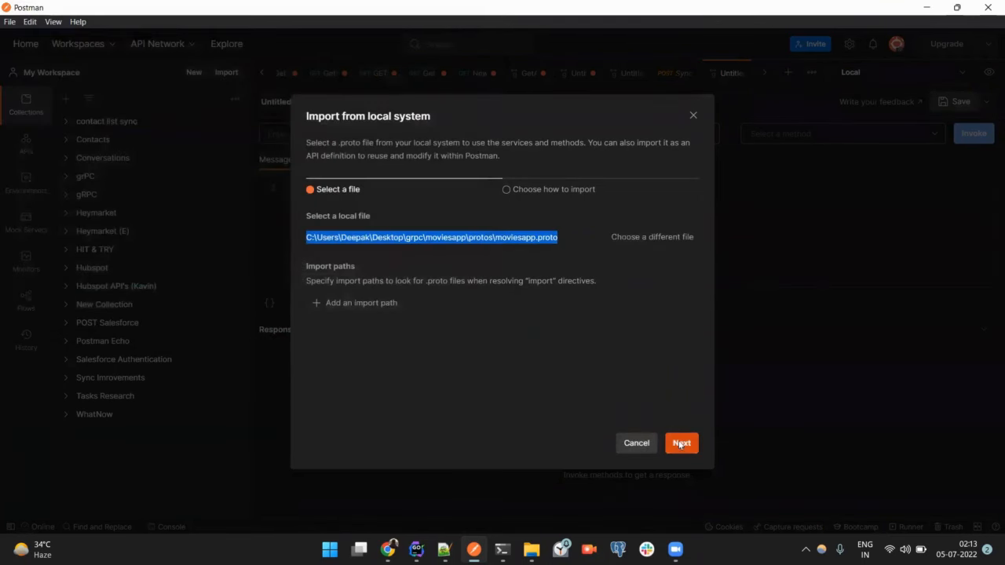
click(680, 443)
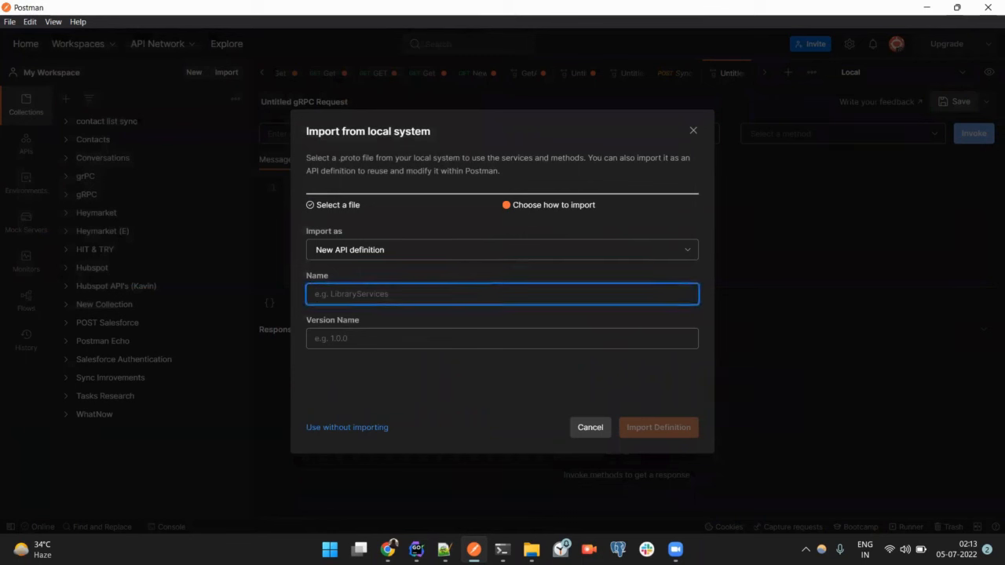
text(Movie)
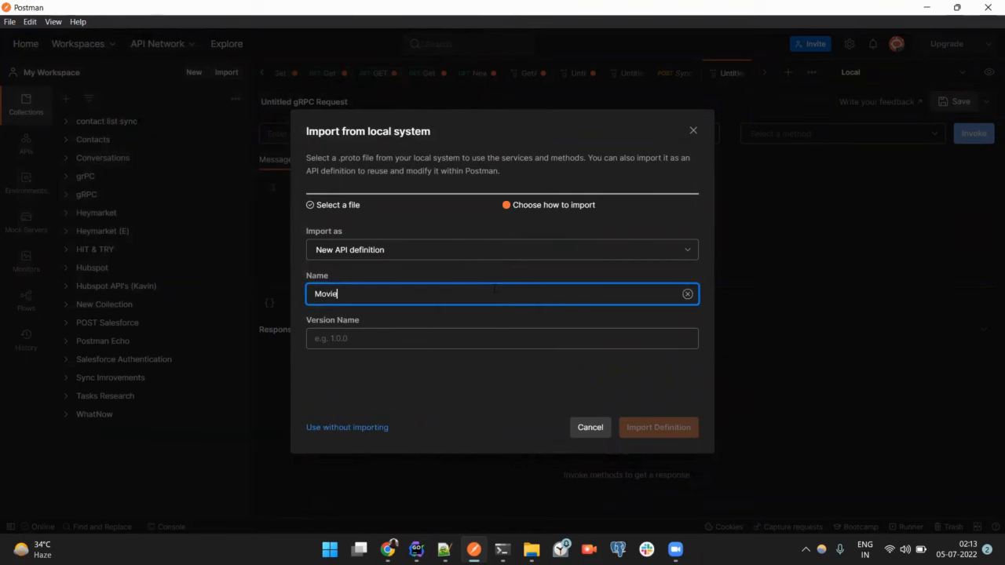
text(1)
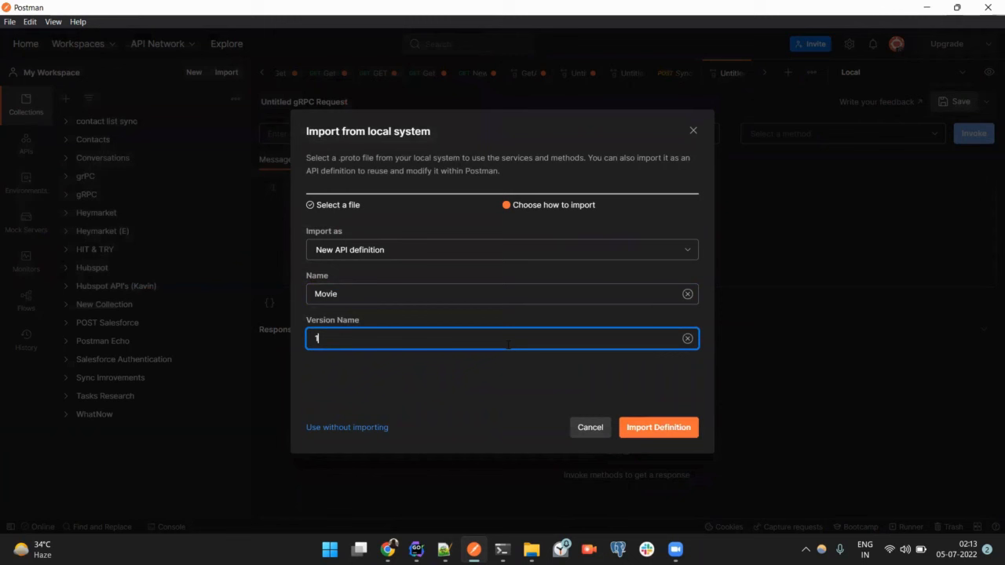
text(.0.1)
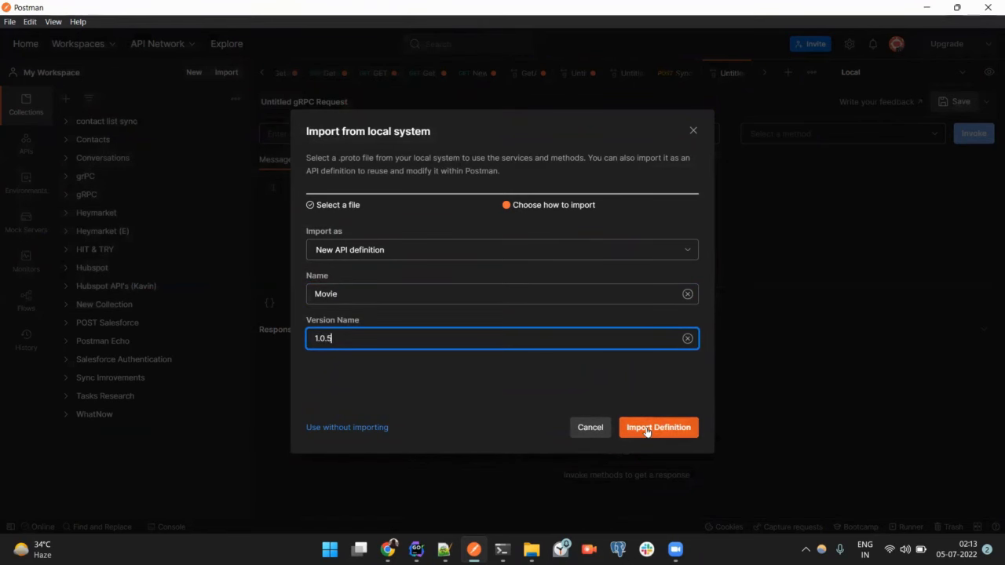
click(658, 427)
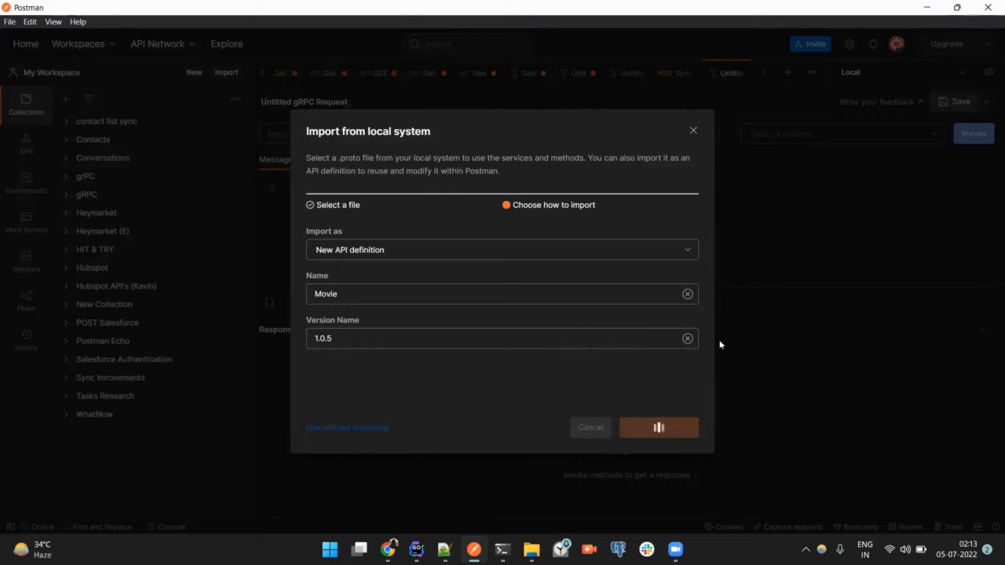
- Browse the Movie service methods and review their definitions in moviesapp.proto
click(658, 427)
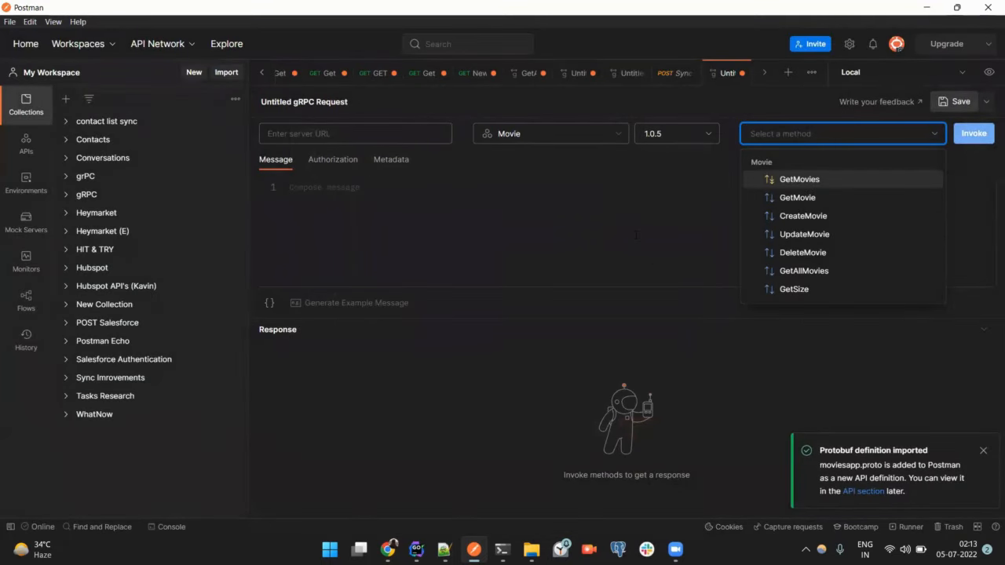
mouse_move(796, 197)
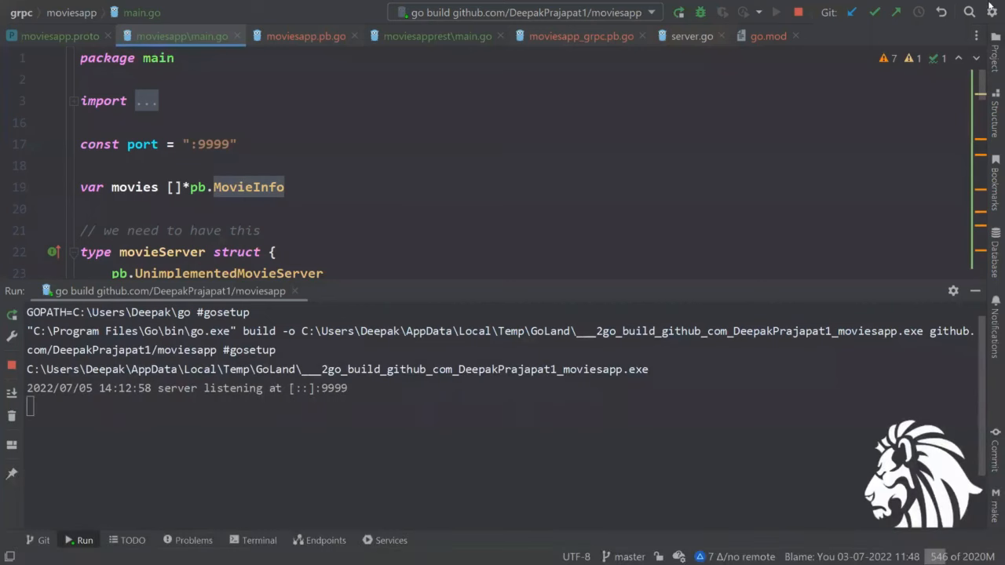
click(60, 36)
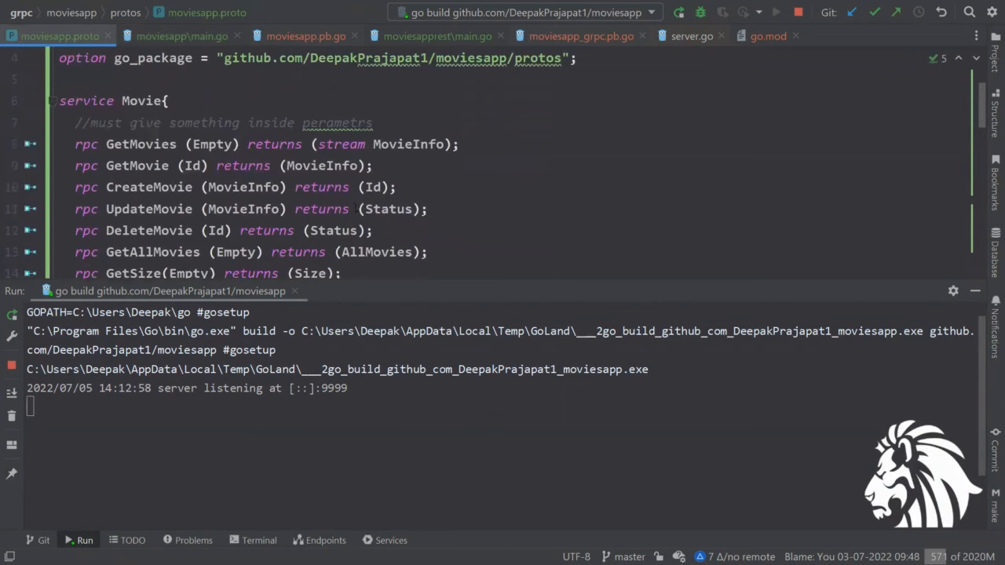
scroll(down, 3)
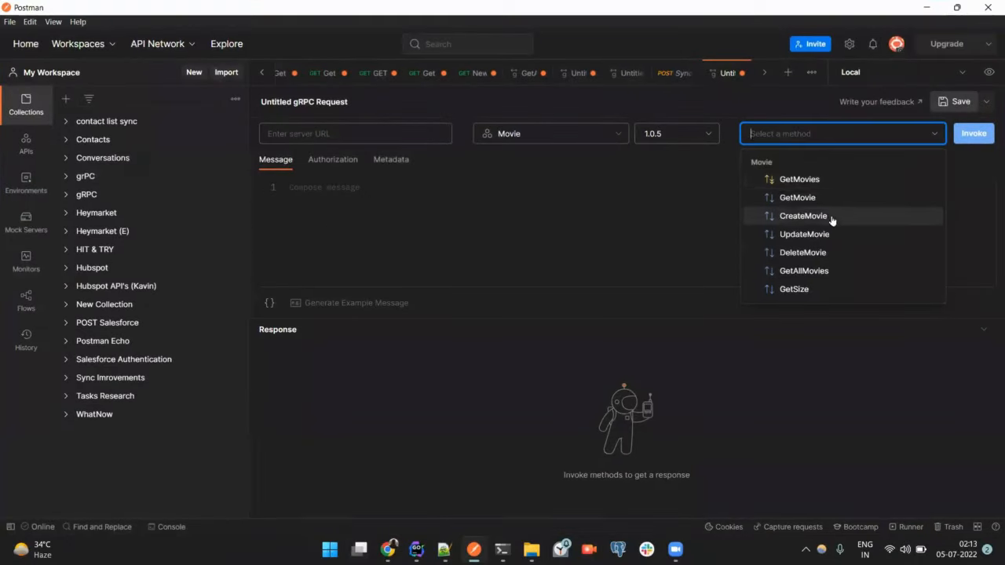
- Set the gRPC server URL to localhost:9999
click(355, 133)
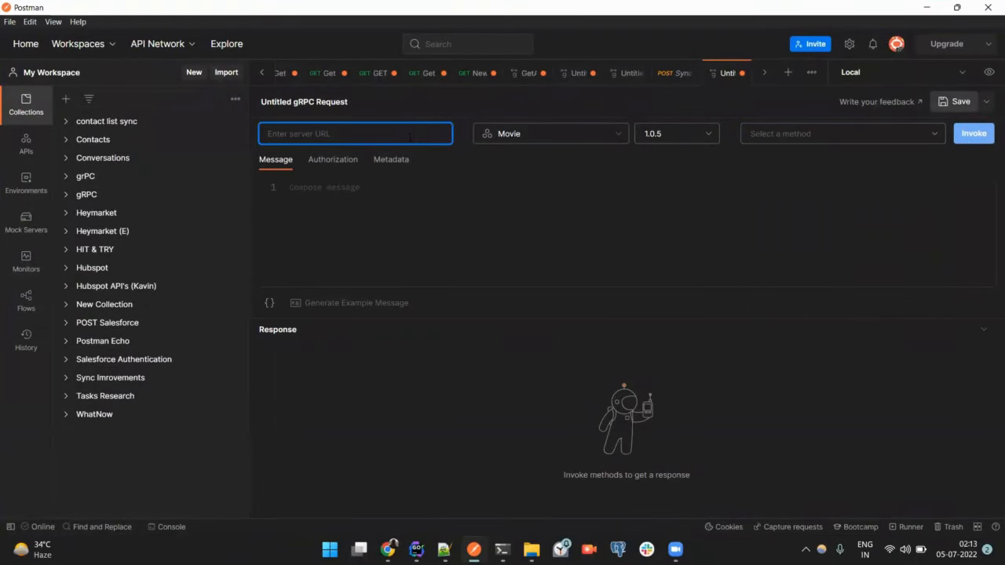
text(local)
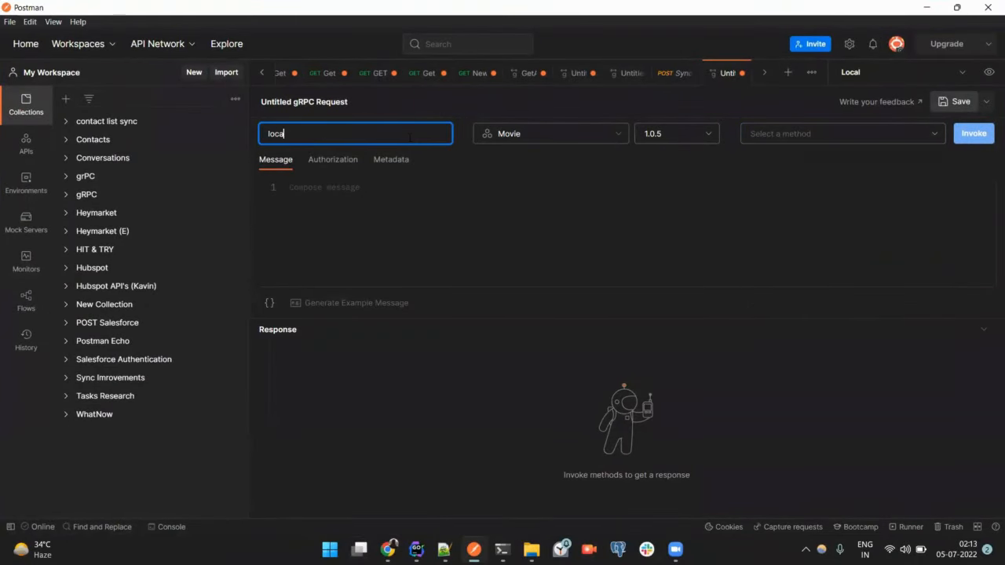
text(lhost)
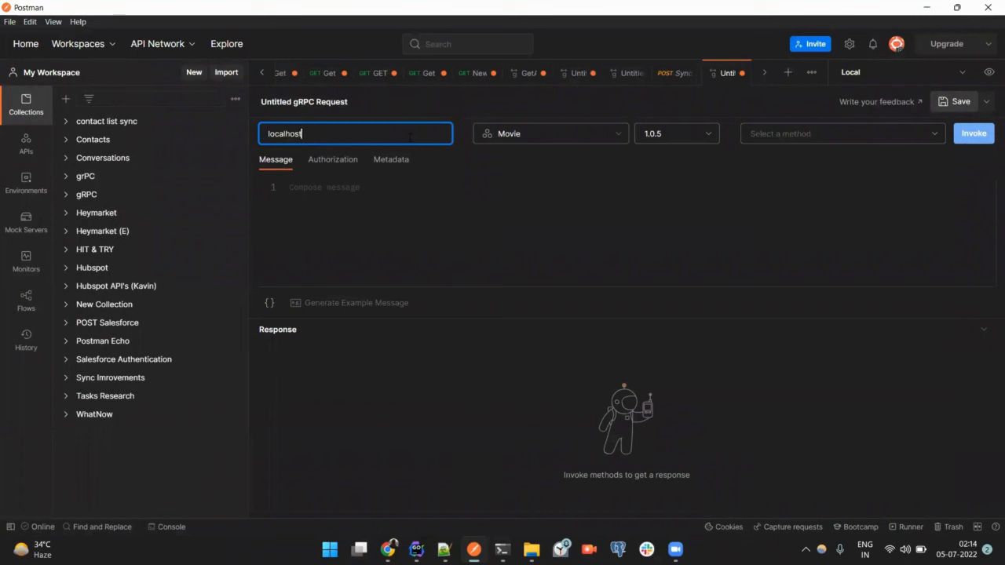
text(:9999)
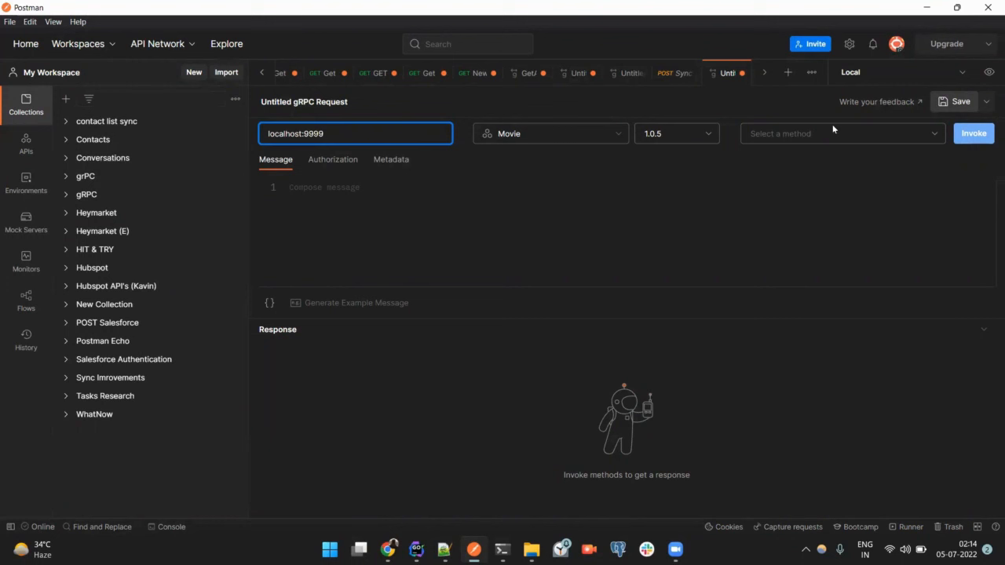
- Invoke GetAllMovies, then choose GetSize as the method
click(841, 133)
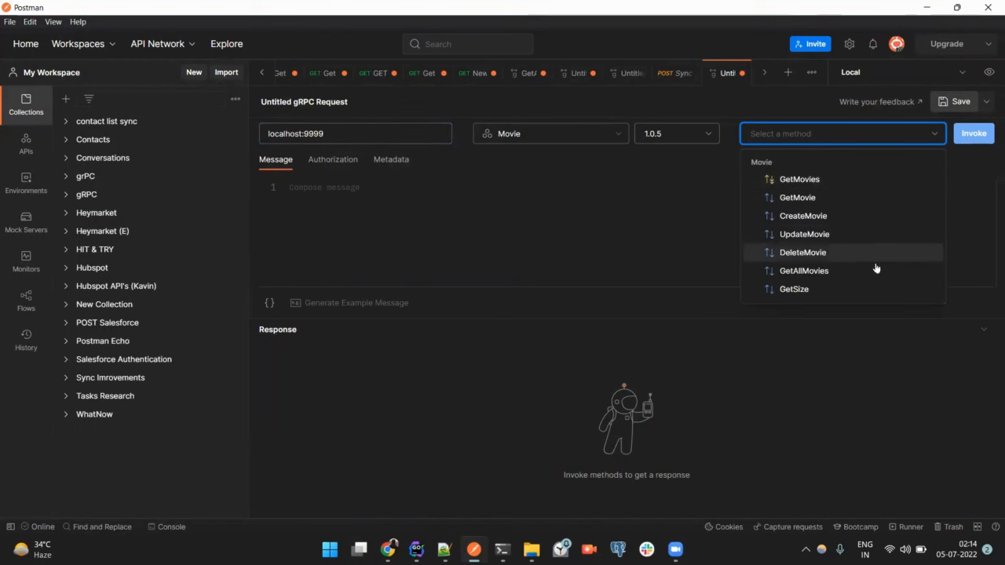
click(803, 270)
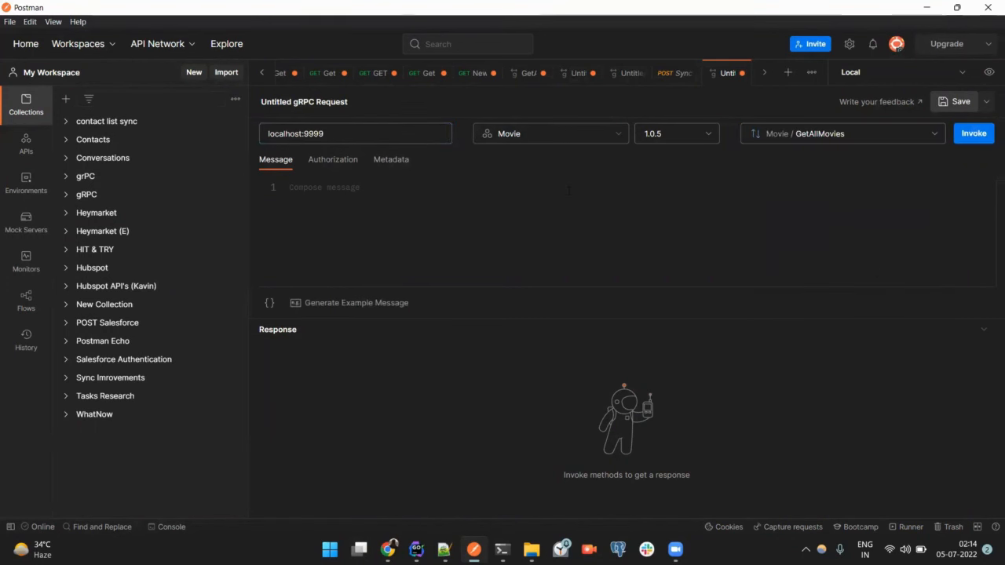
click(973, 132)
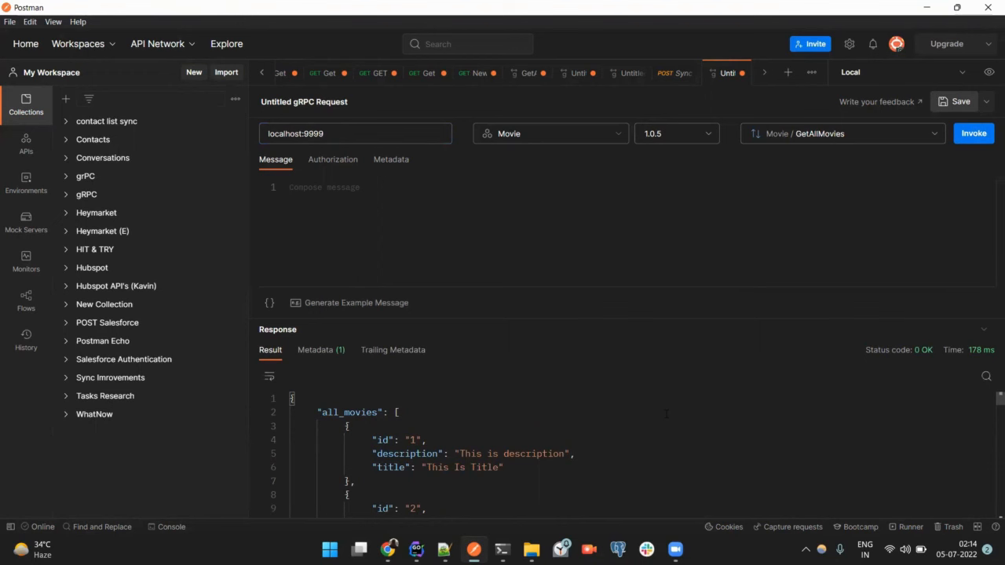
click(840, 133)
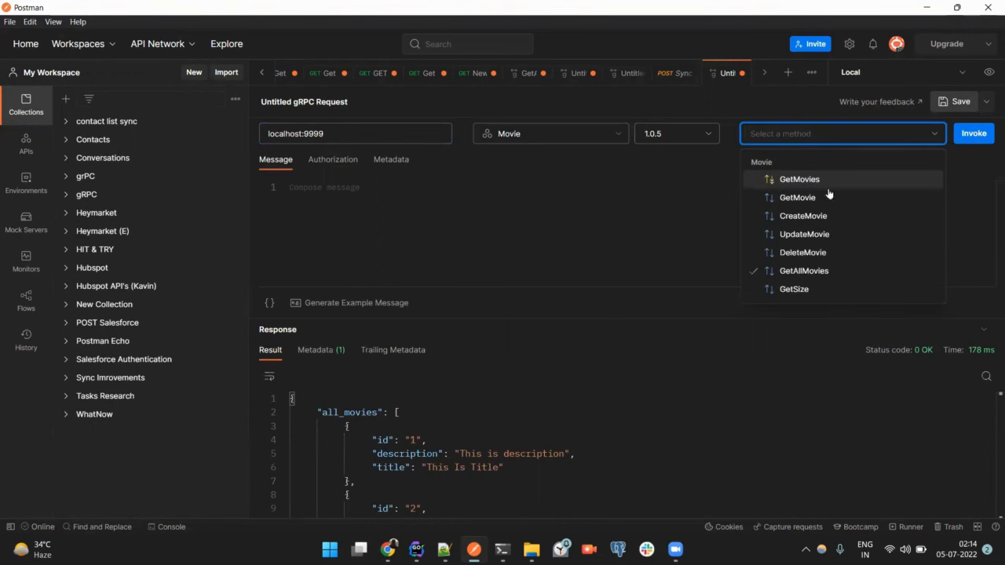
click(794, 289)
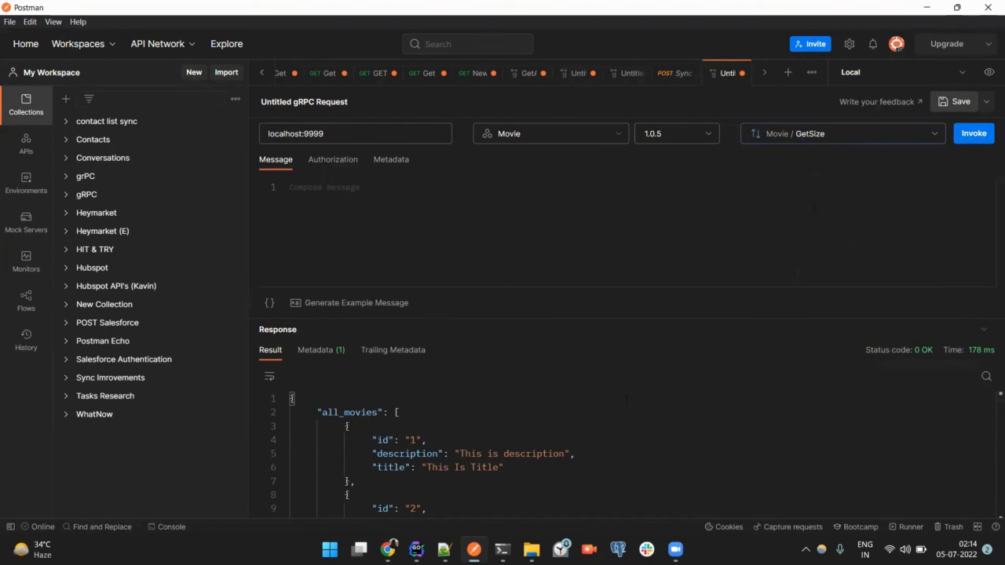
mouse_move(588, 313)
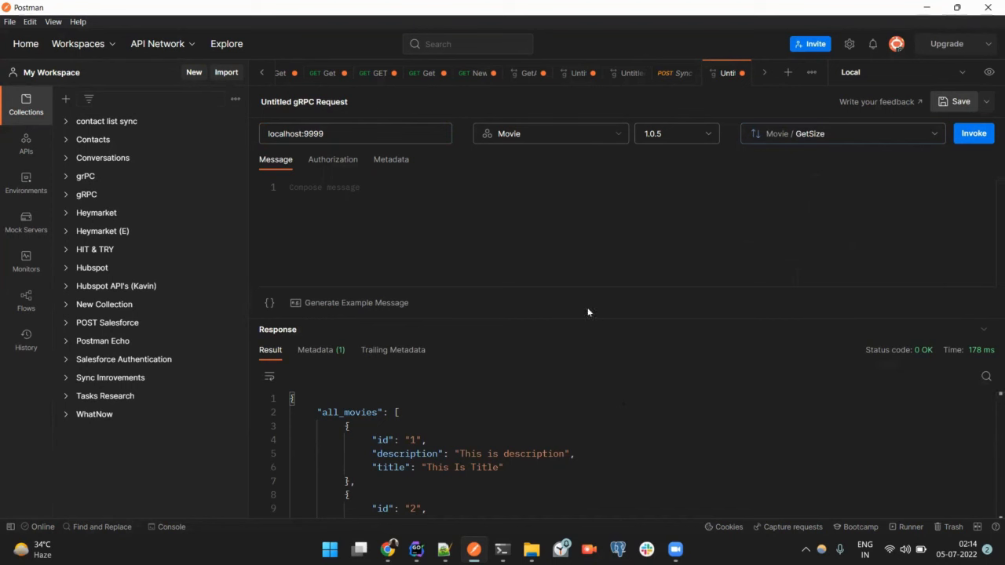
mouse_move(824, 137)
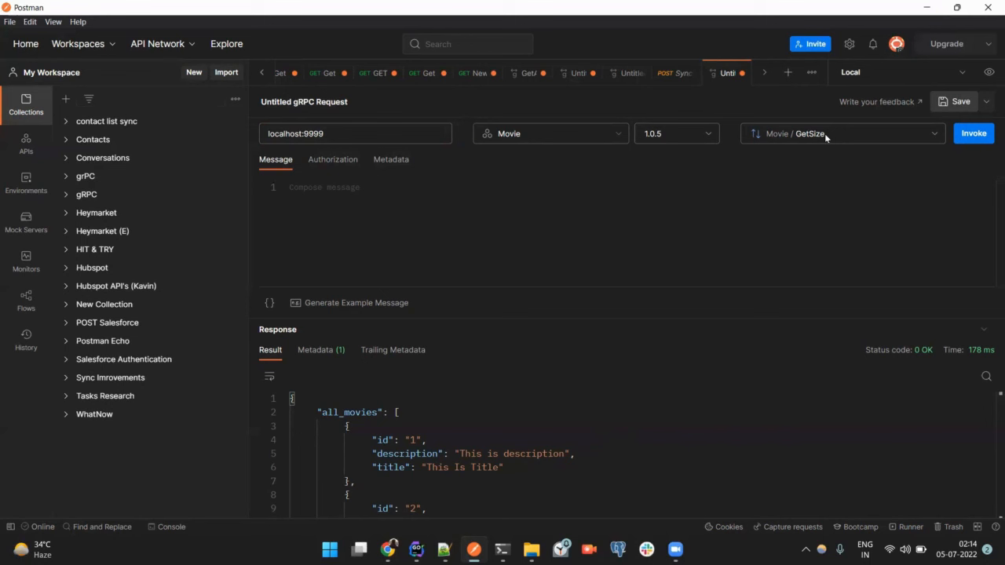
- Invoke GetSize and highlight the returned value 42087
click(840, 132)
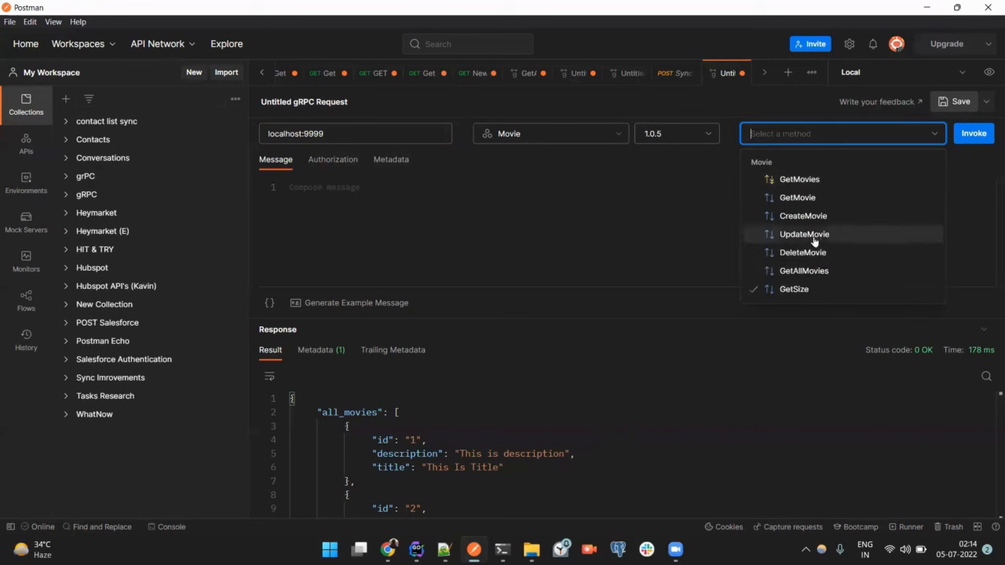
click(793, 289)
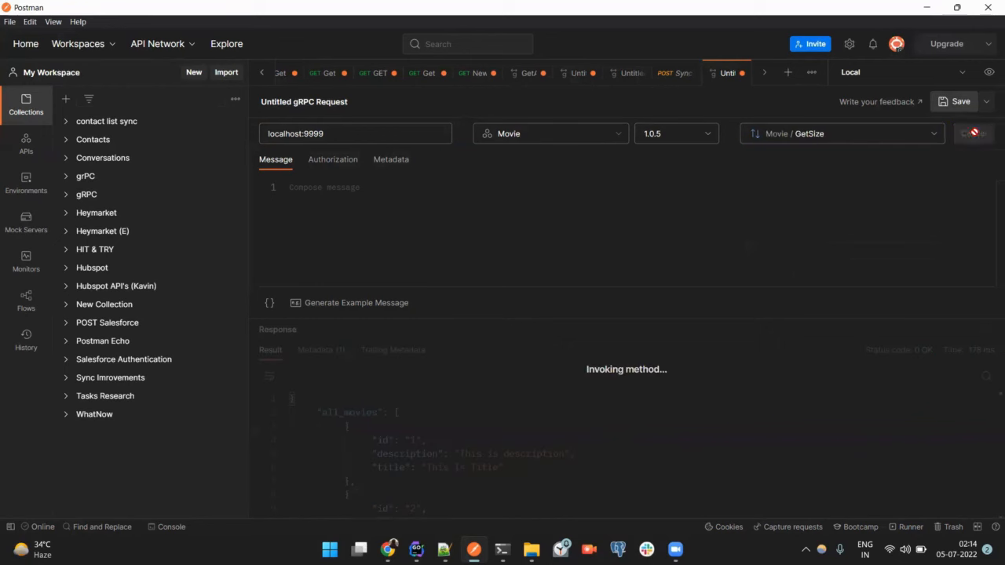
click(973, 133)
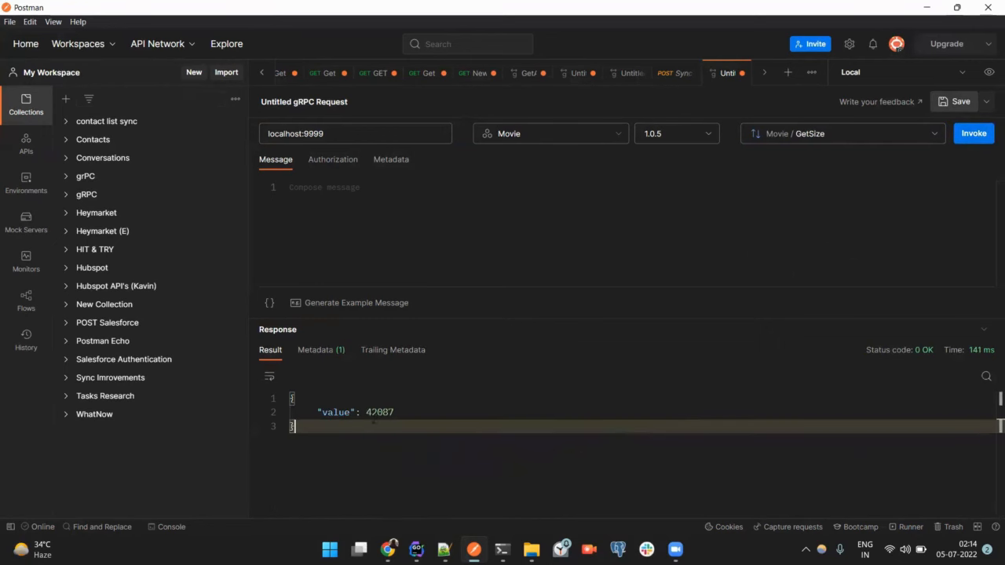
double_click(380, 412)
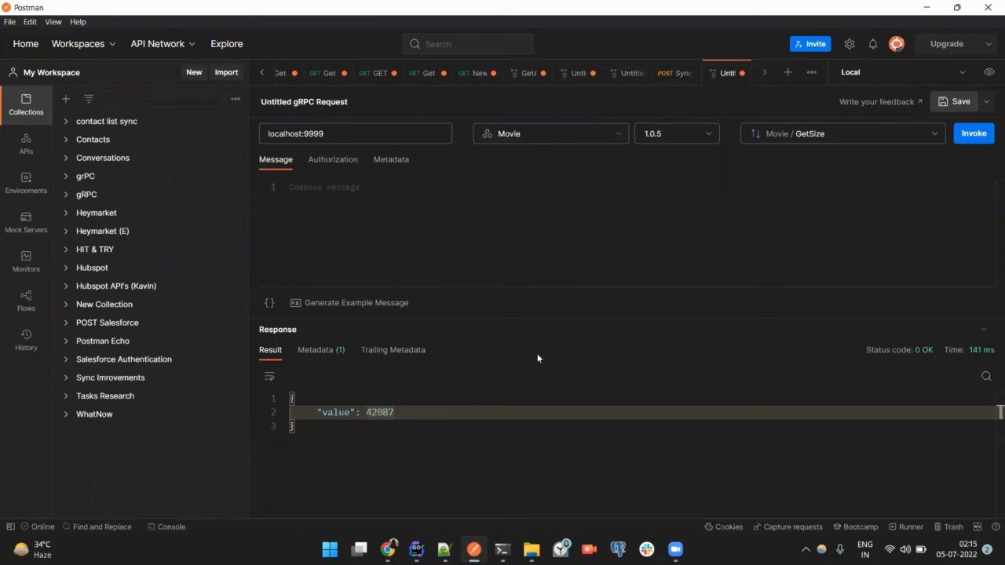
- Select GetMovies, review its stream handler in main.go, and invoke it to stream movies
click(840, 133)
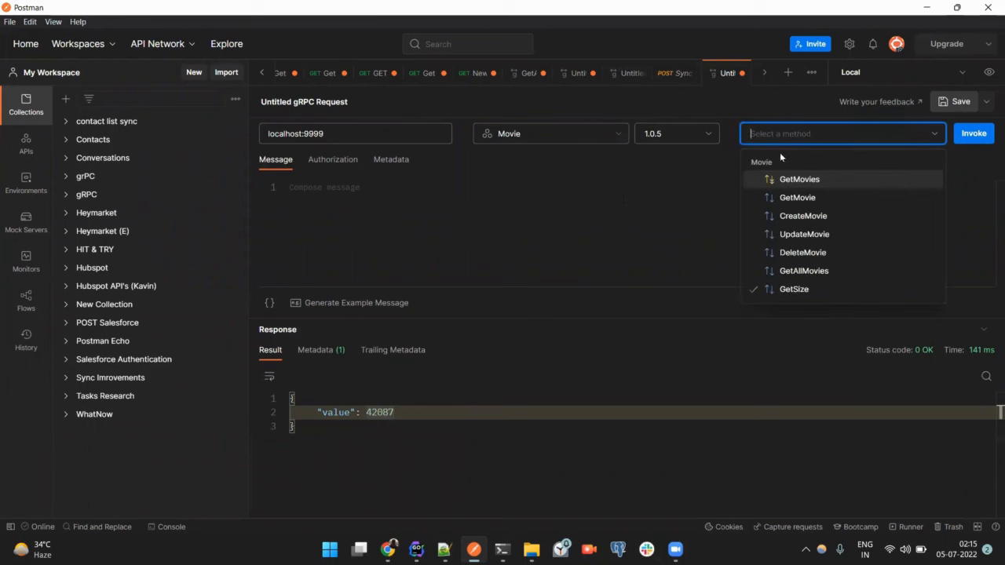
mouse_move(796, 197)
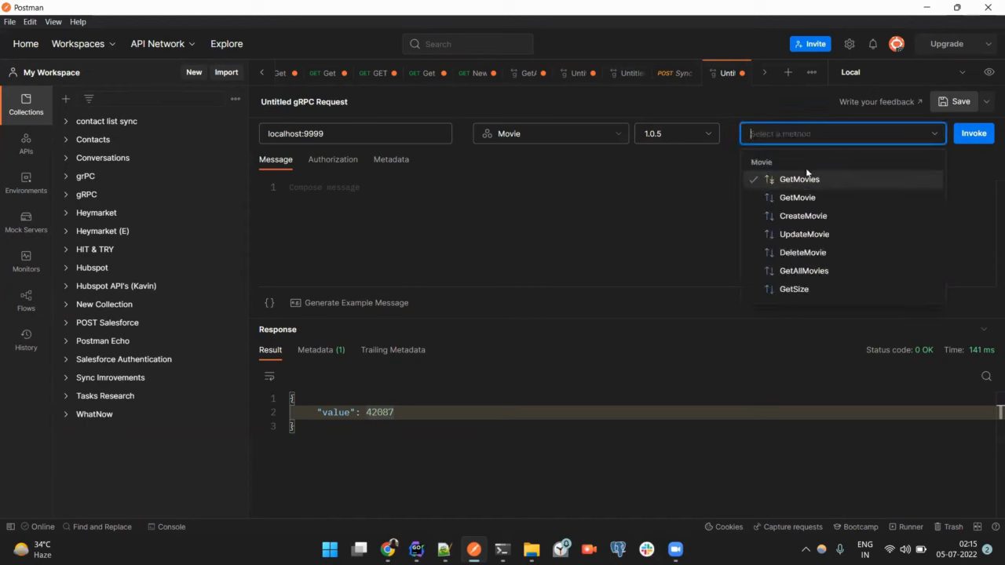
click(799, 179)
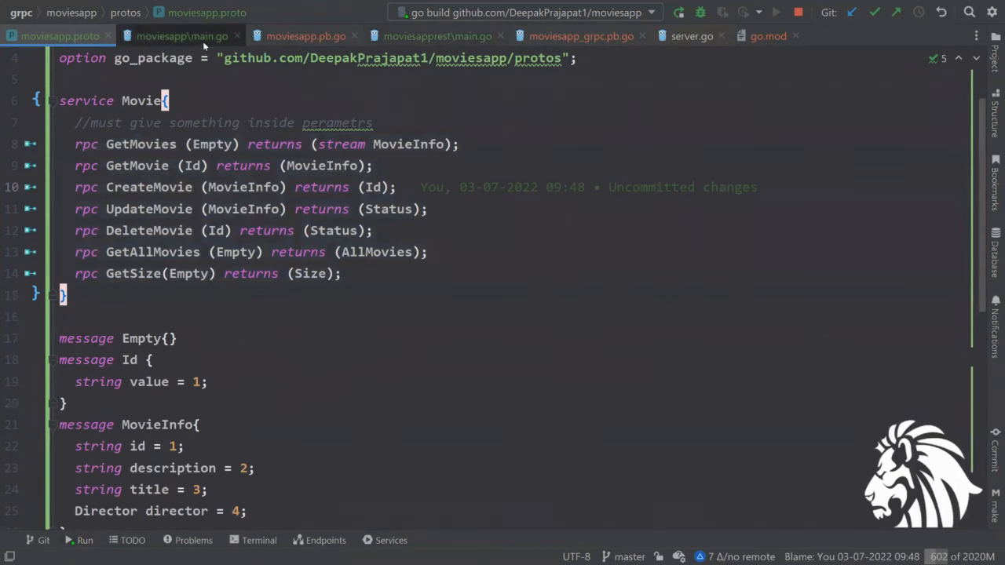
click(182, 36)
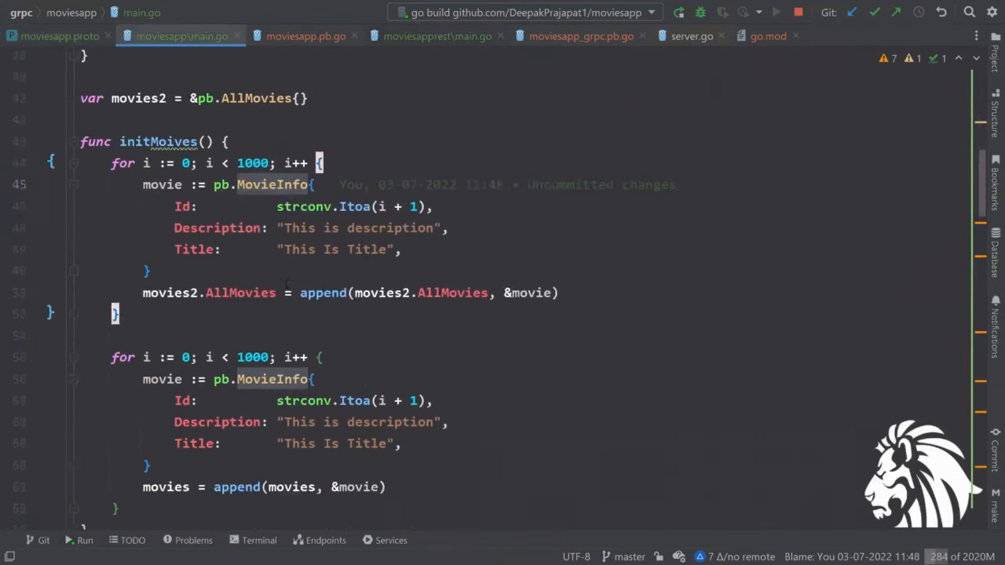
scroll(down, 3)
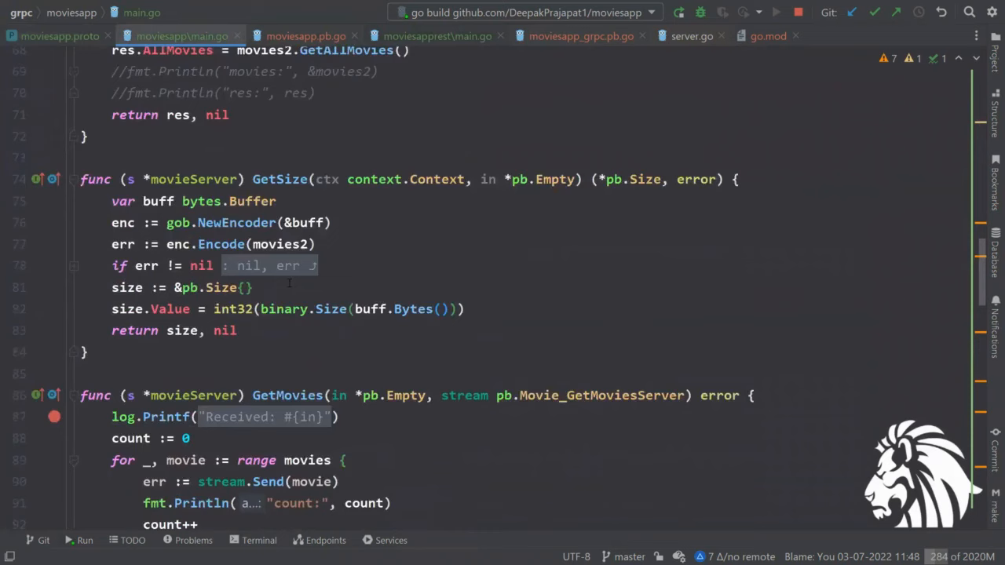
scroll(down, 3)
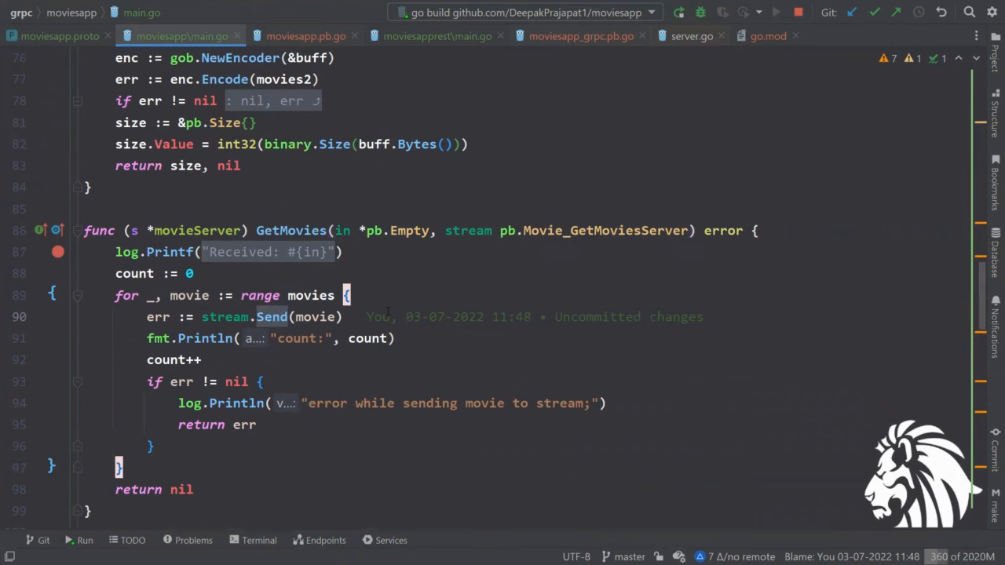
mouse_move(478, 356)
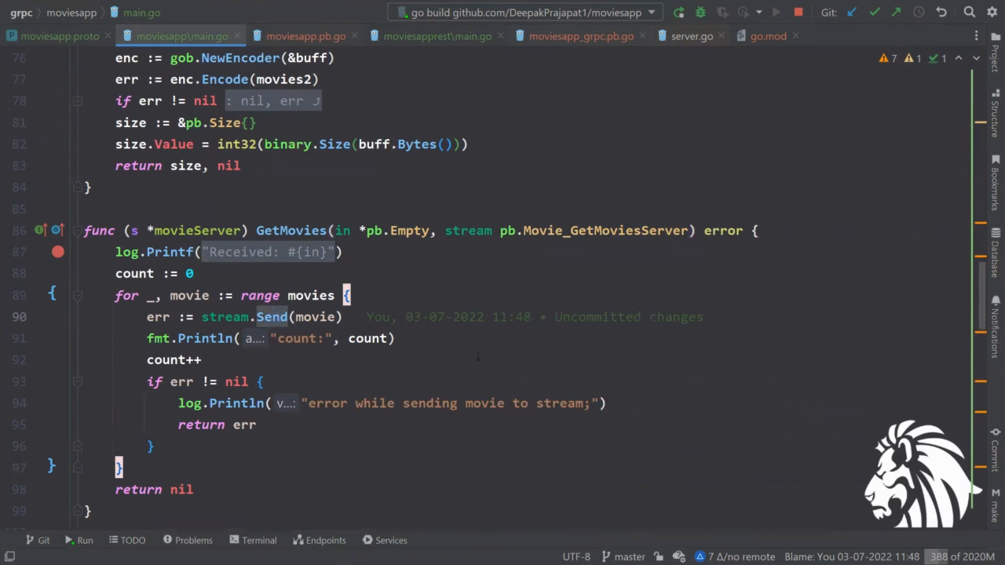
click(973, 133)
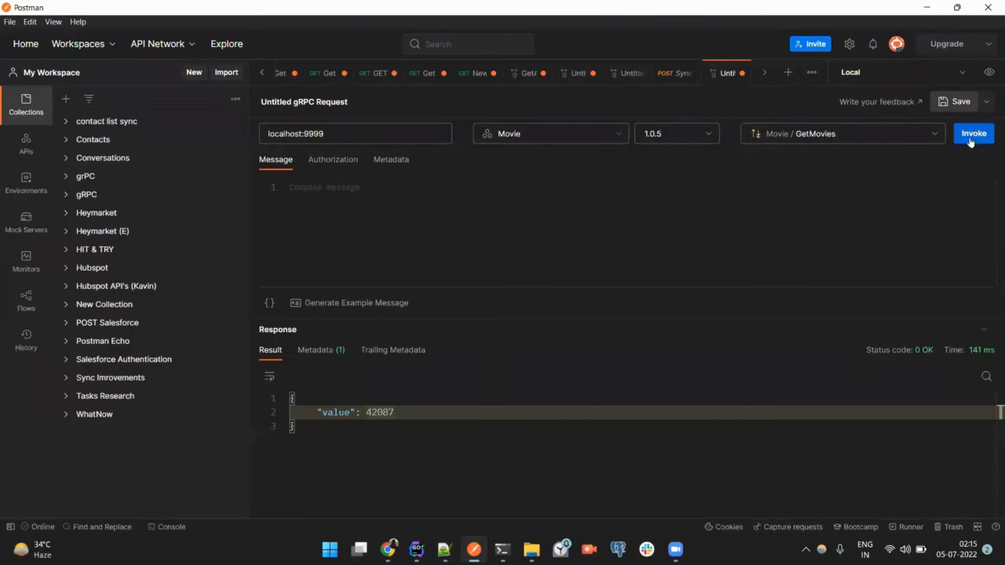
click(973, 133)
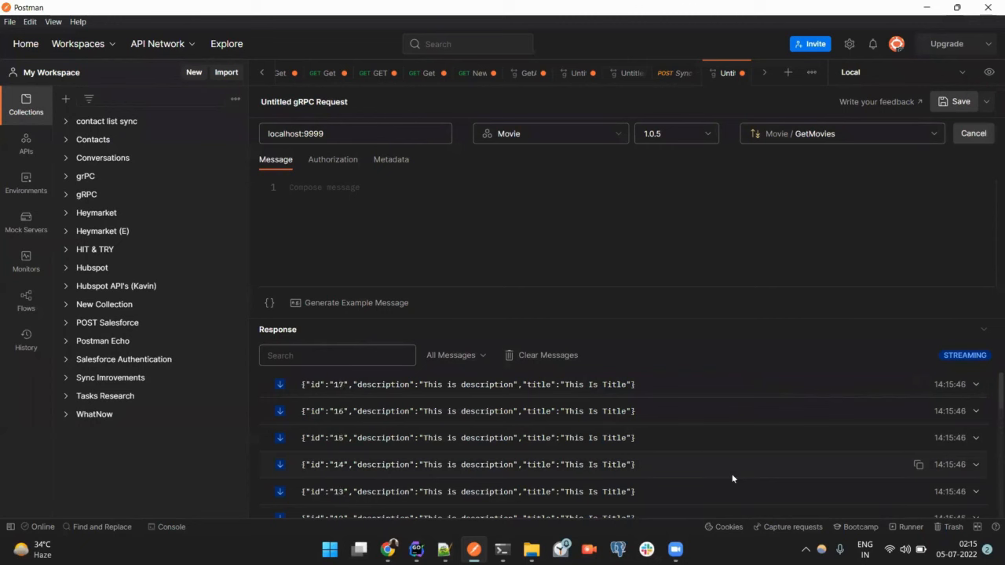